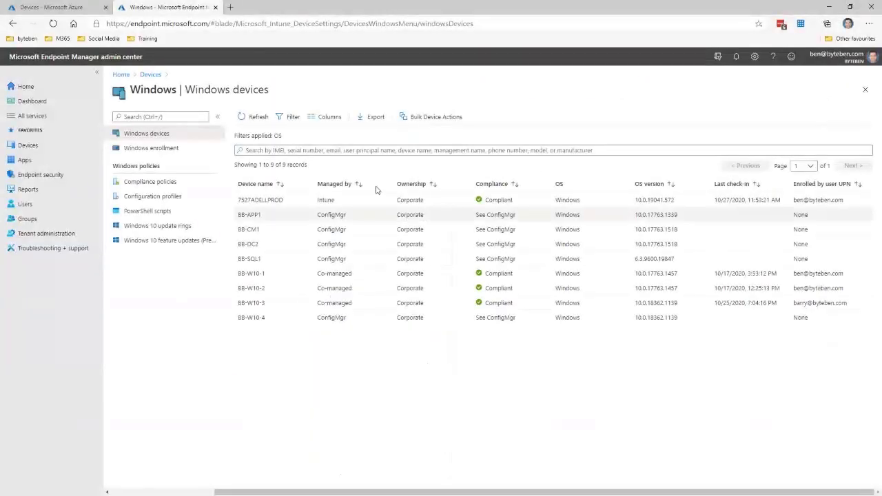
Step: Review the Azure AD All devices list, scrolling right to see join type, MDM and compliance
left_click(52, 7)
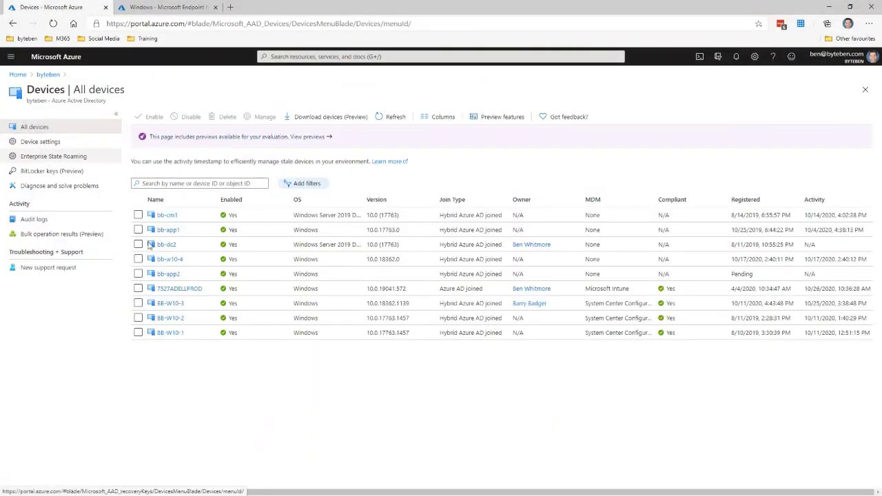
mouse_move(169, 259)
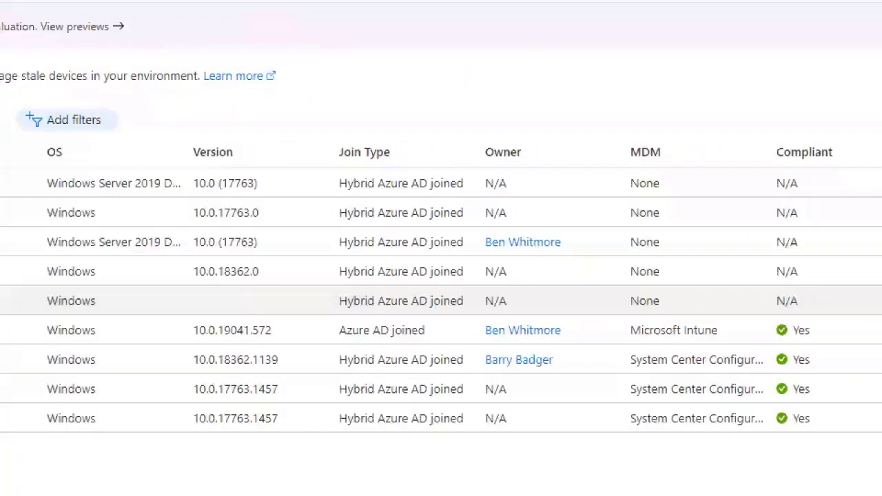
scroll("right", 3)
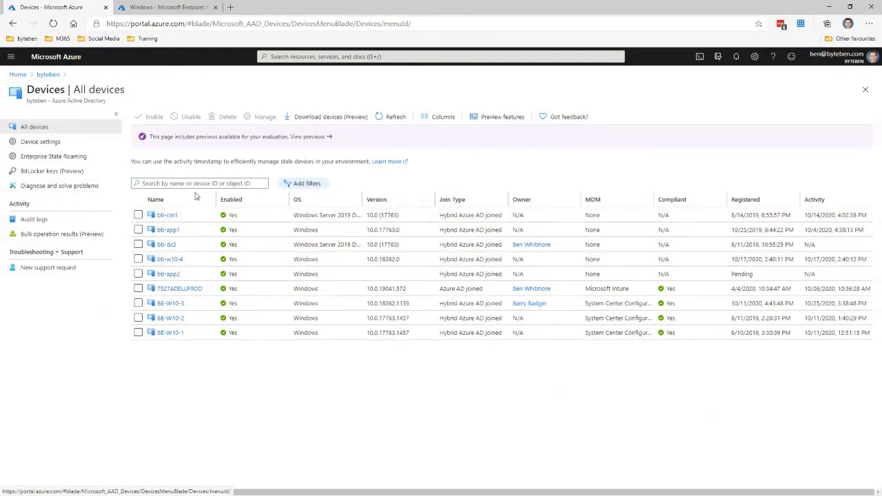
mouse_move(252, 357)
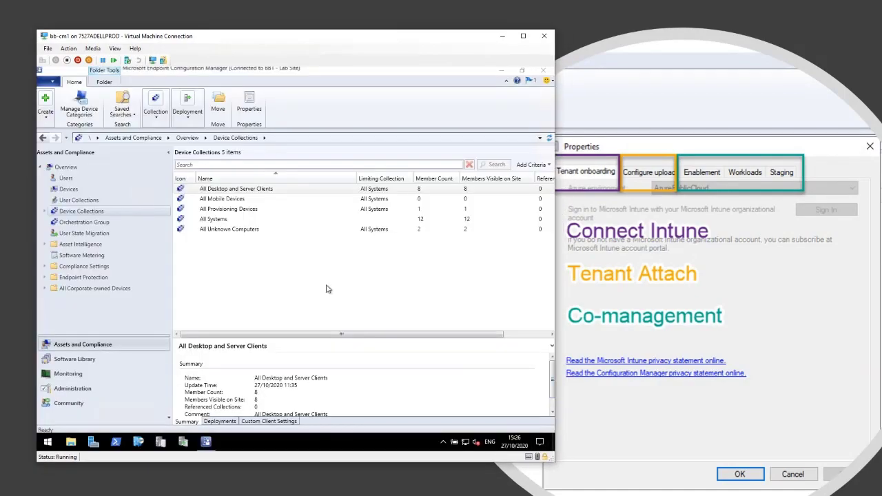
mouse_move(262, 244)
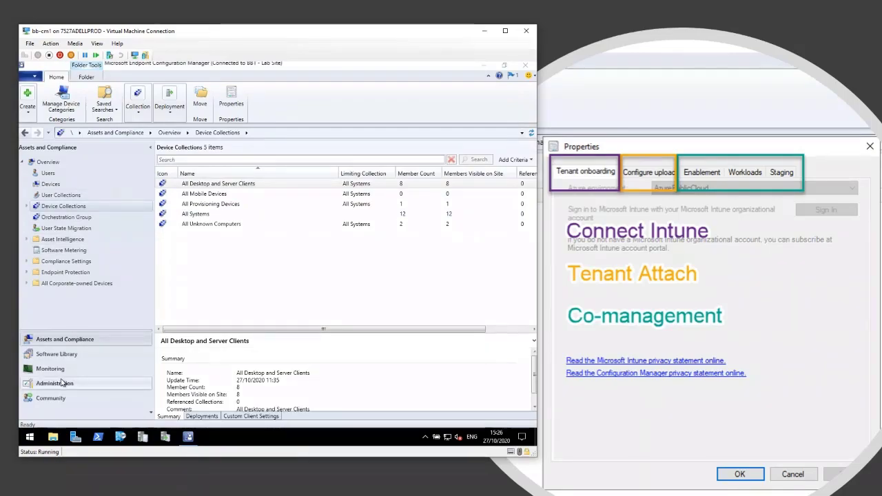
mouse_move(54, 383)
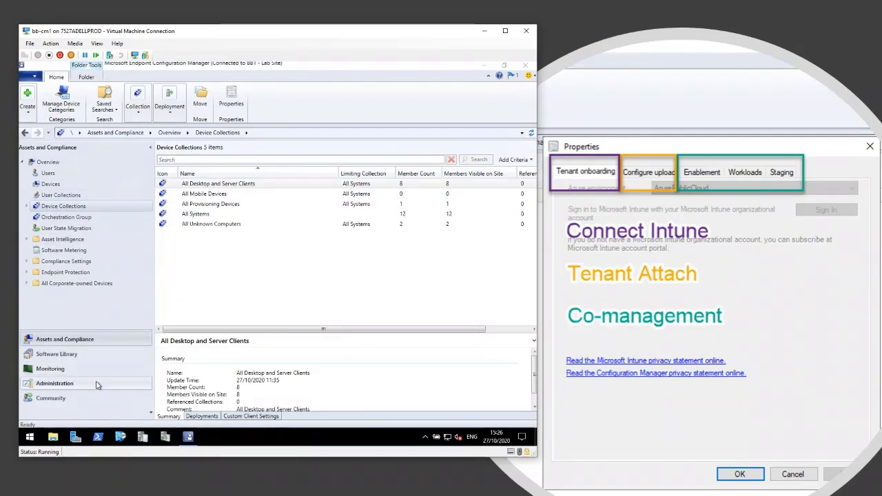
Step: In Administration, open Co-management and bring up CoMgmtSettingsProd's properties
left_click(54, 383)
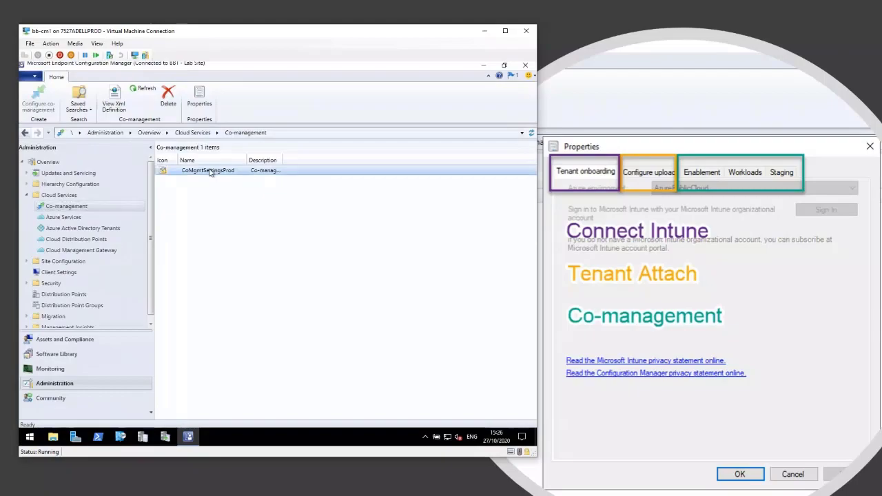
right_click(207, 170)
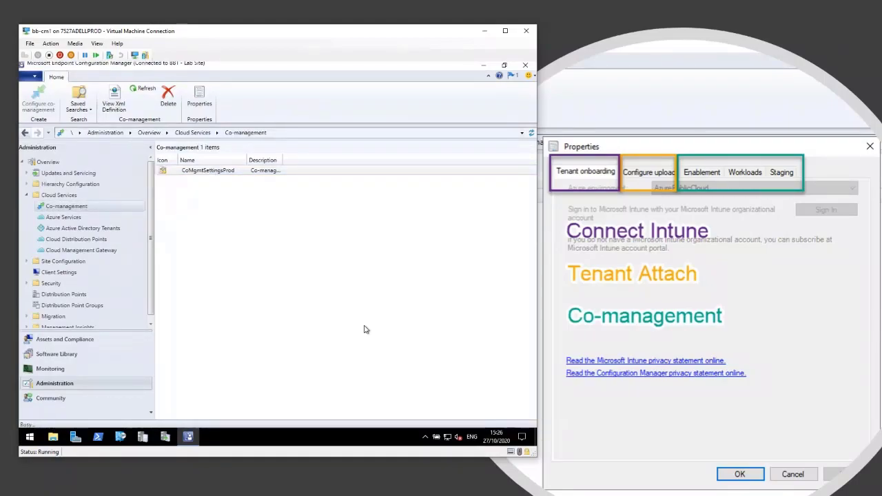
mouse_move(234, 179)
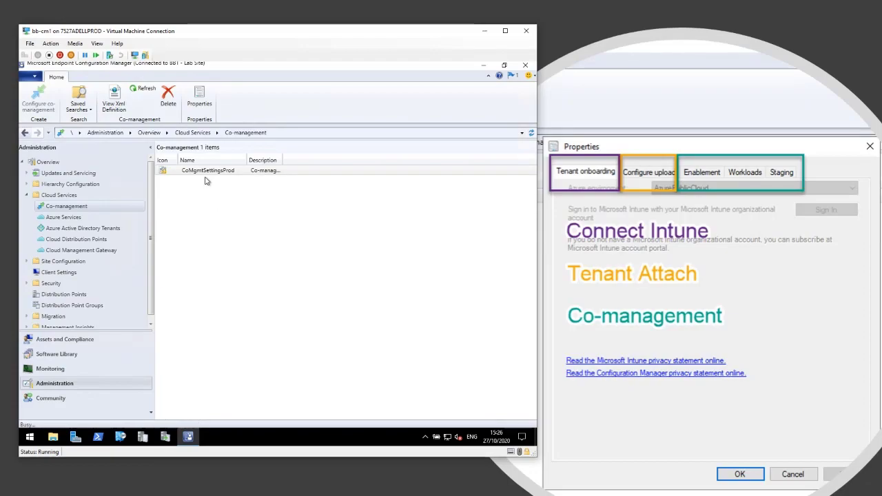
left_click(208, 170)
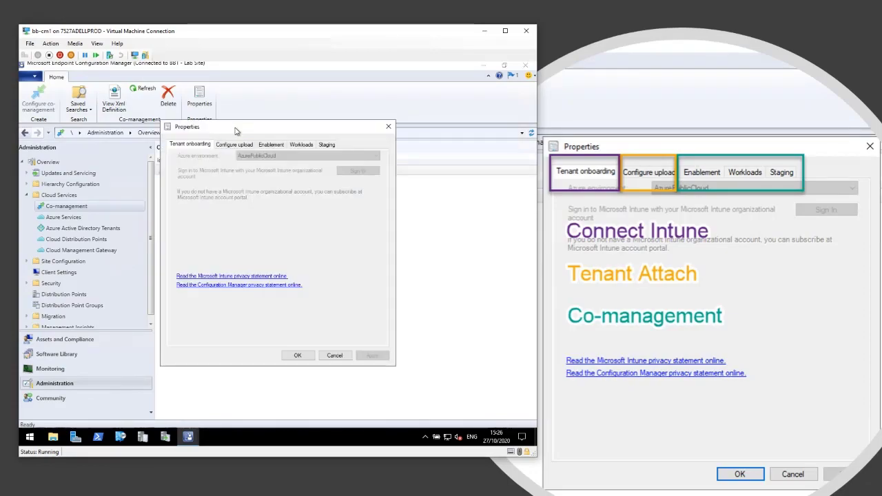
Step: Reposition the CoMgmtSettingsProd properties and view the Configure upload settings
left_click_drag(235, 126, 243, 139)
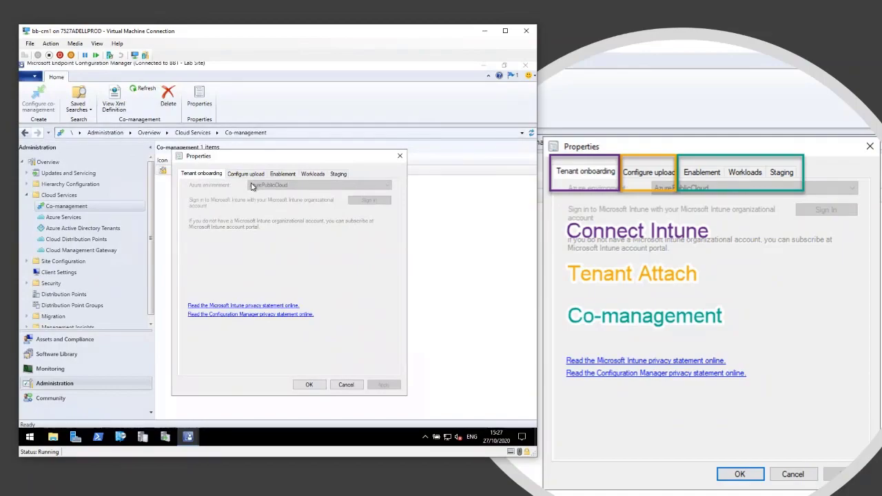
mouse_move(221, 210)
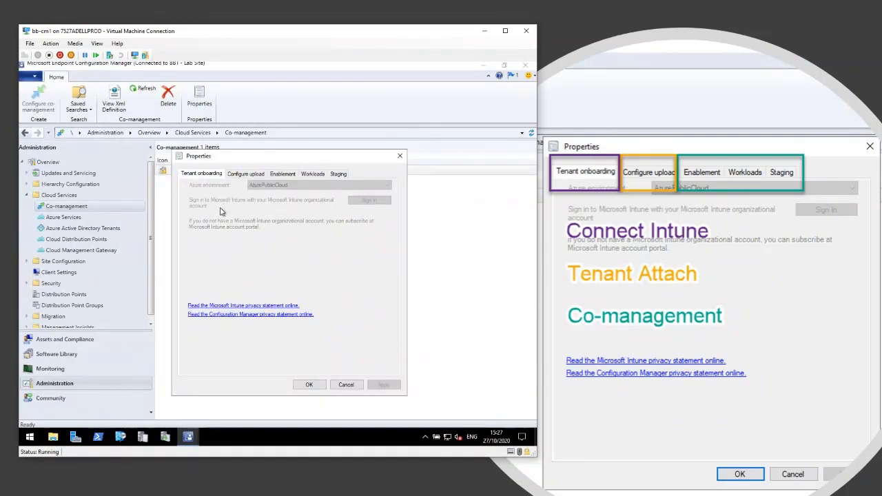
mouse_move(203, 180)
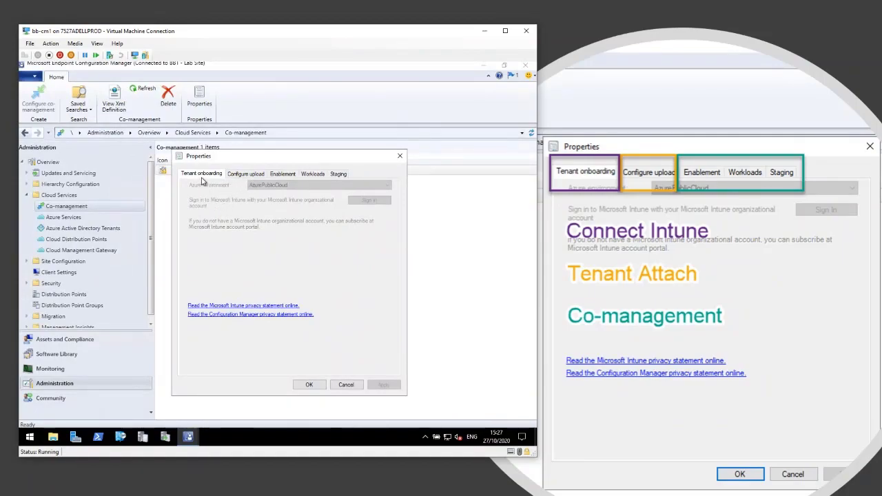
mouse_move(239, 192)
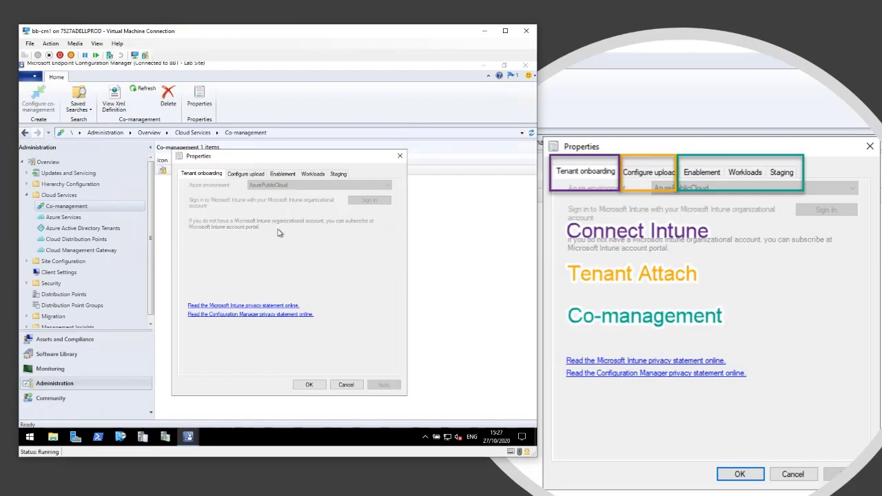
mouse_move(275, 212)
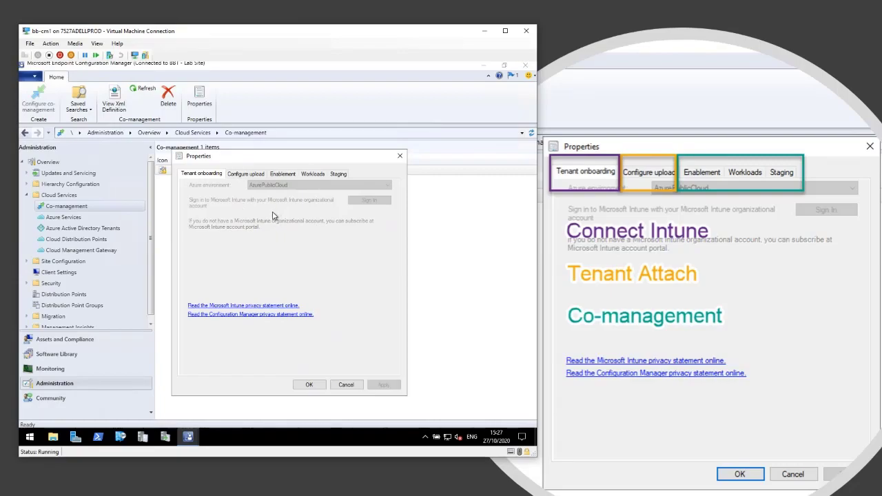
left_click(245, 174)
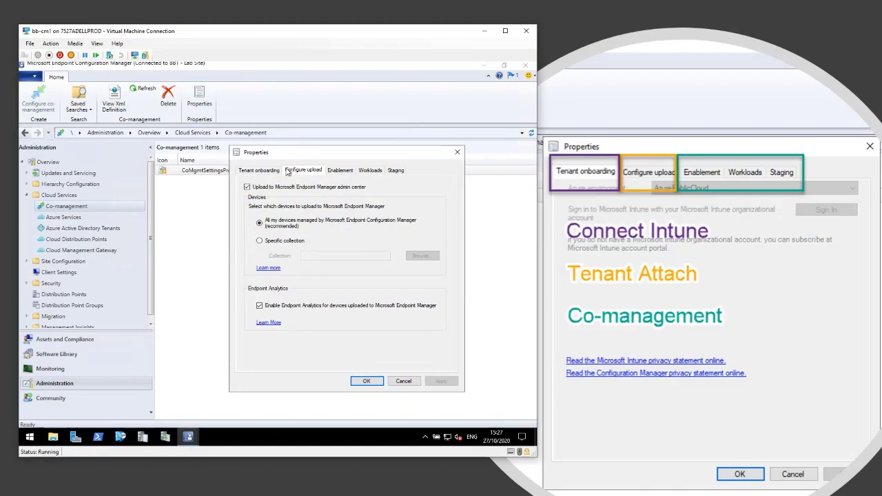
mouse_move(212, 199)
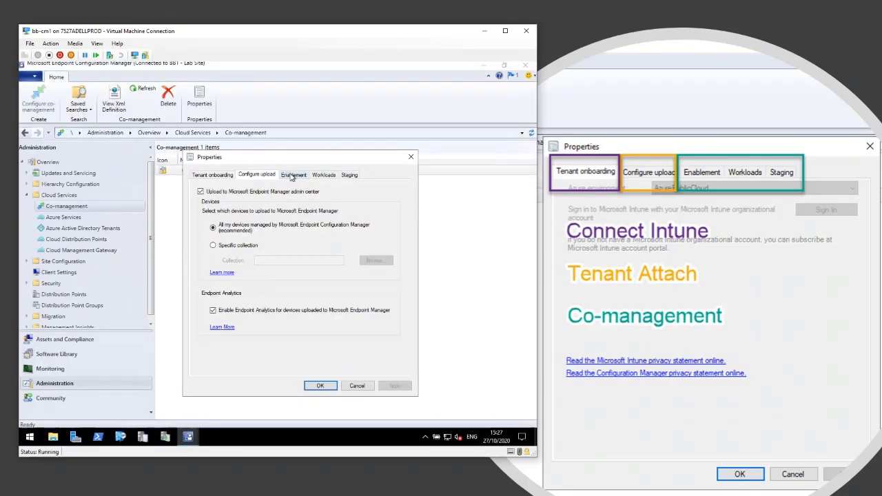
Step: On Enablement, keep automatic enrollment in Intune at Pilot for Intune Auto Enrollment
left_click(294, 175)
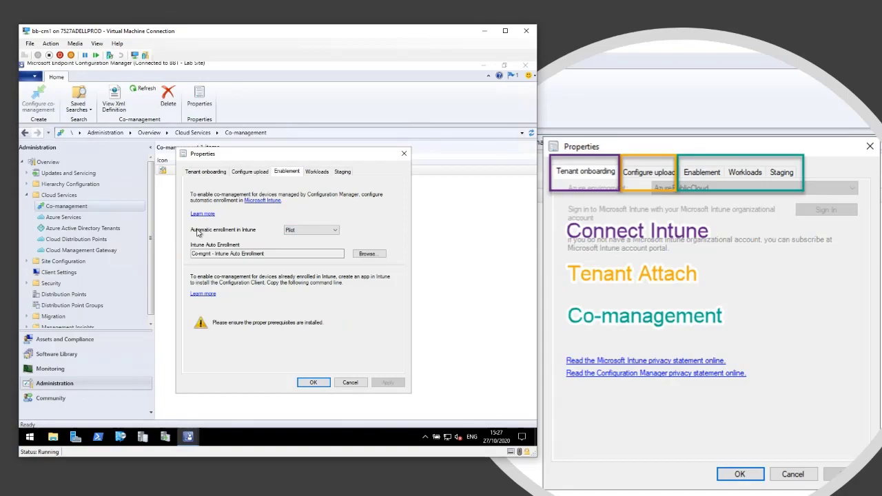
left_click(334, 230)
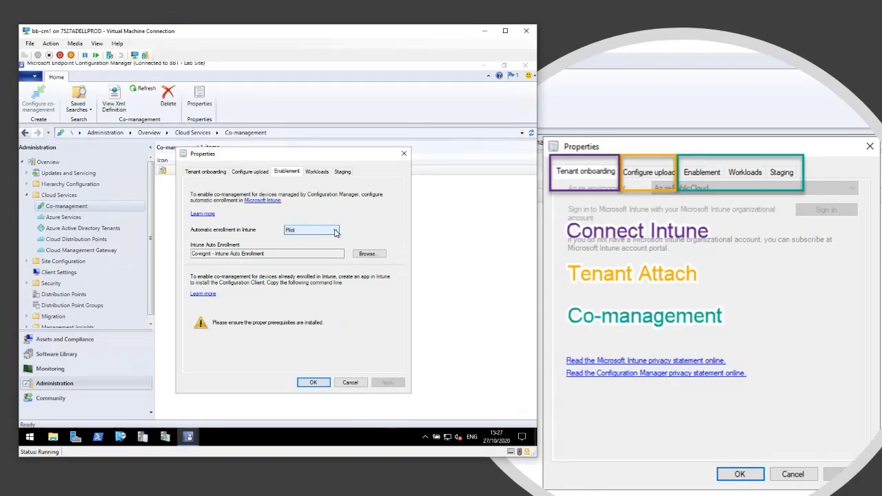
left_click(337, 230)
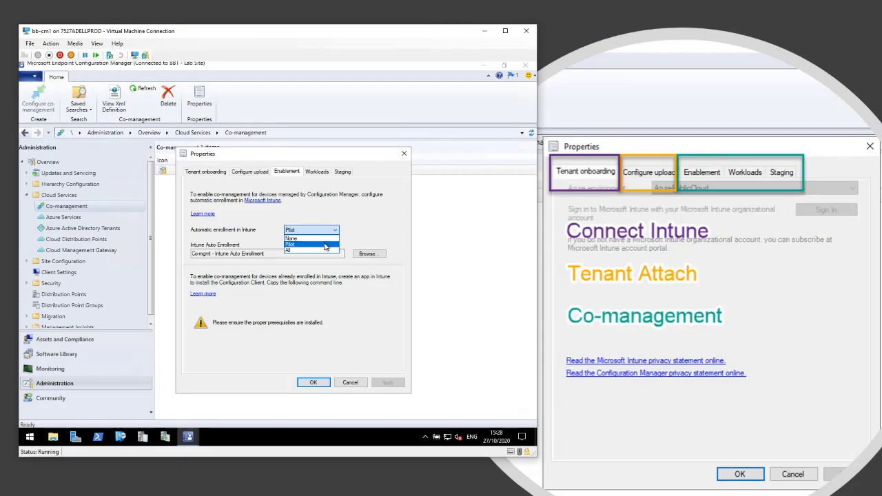
mouse_move(308, 238)
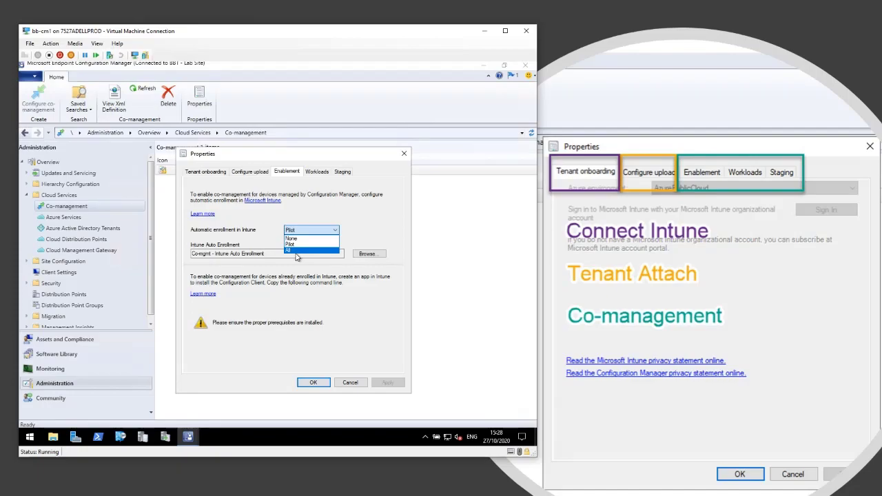
mouse_move(297, 255)
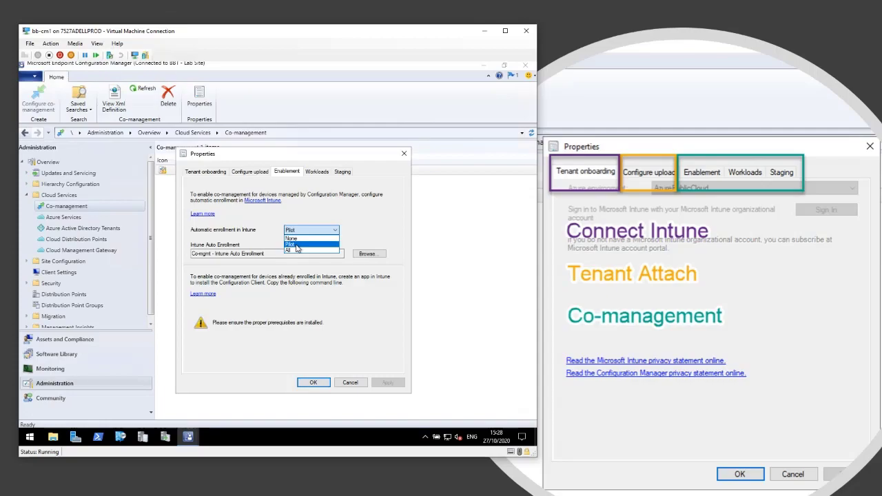
left_click(291, 238)
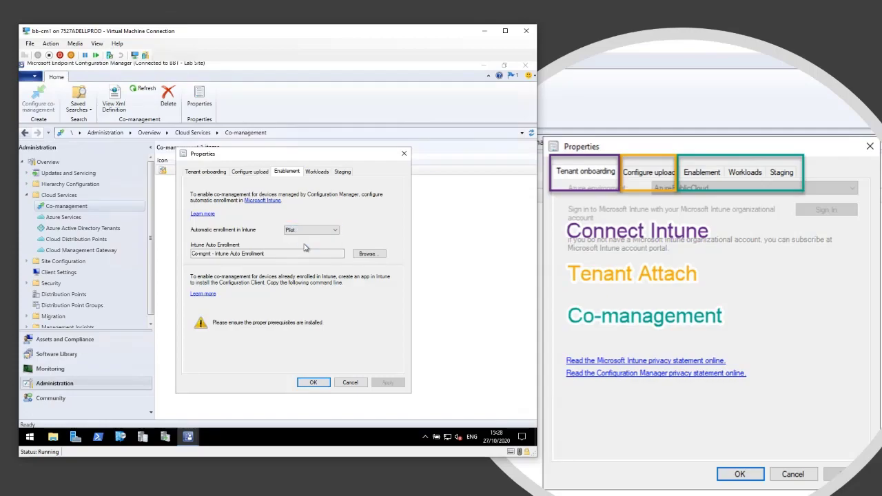
left_click(267, 254)
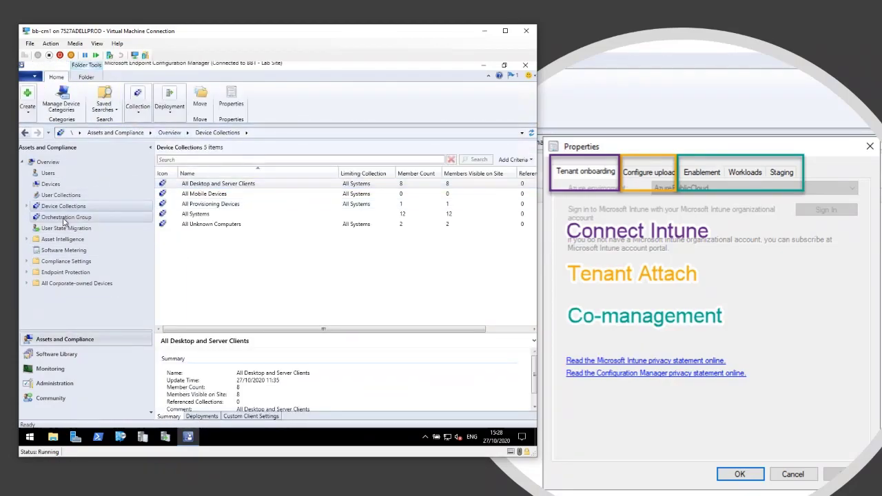
Step: Open the Co-management collections folder and select the Intune Auto Enrollment collection
left_click(65, 217)
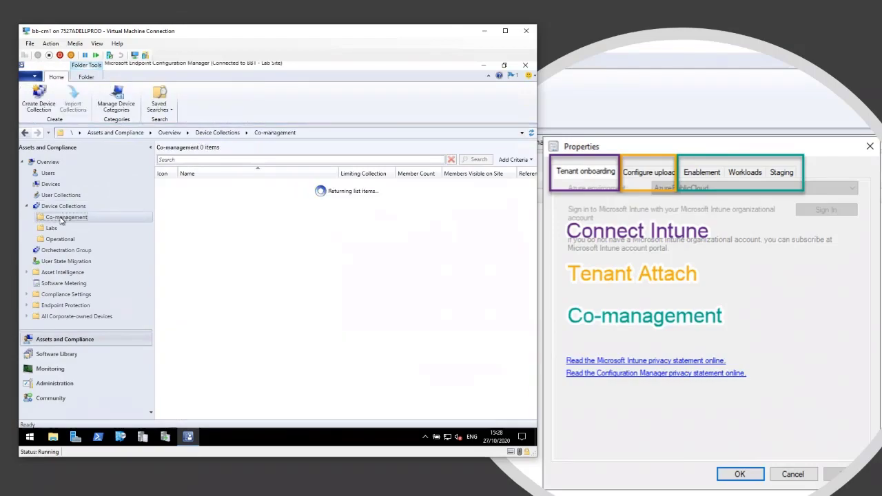
left_click(224, 234)
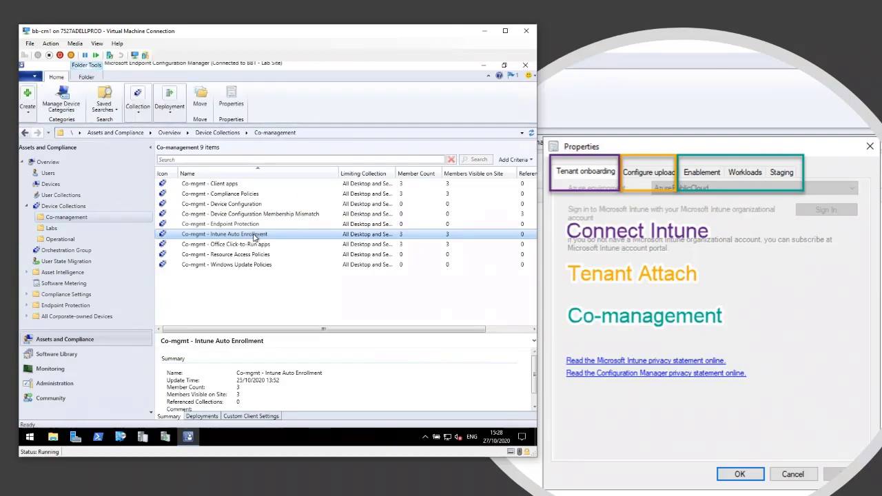
mouse_move(248, 237)
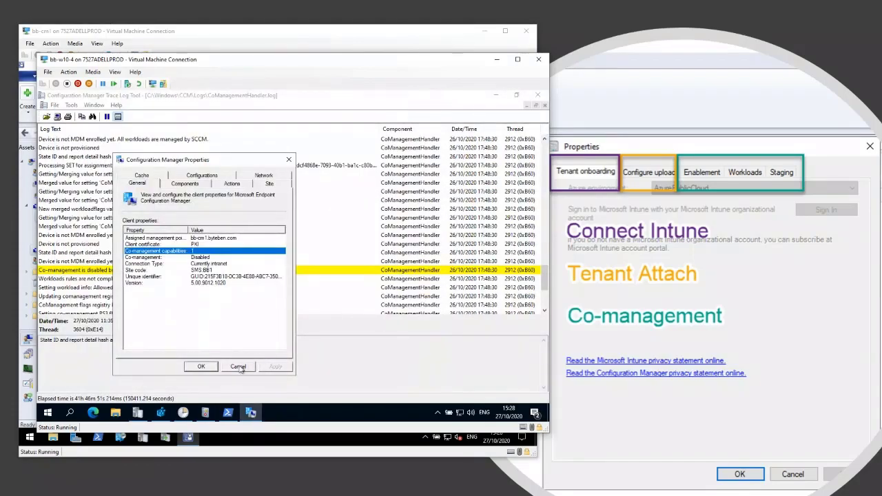
Step: Cancel the client properties and review CoManagementHandler.log showing co-management disabled but expected enabled
left_click(238, 365)
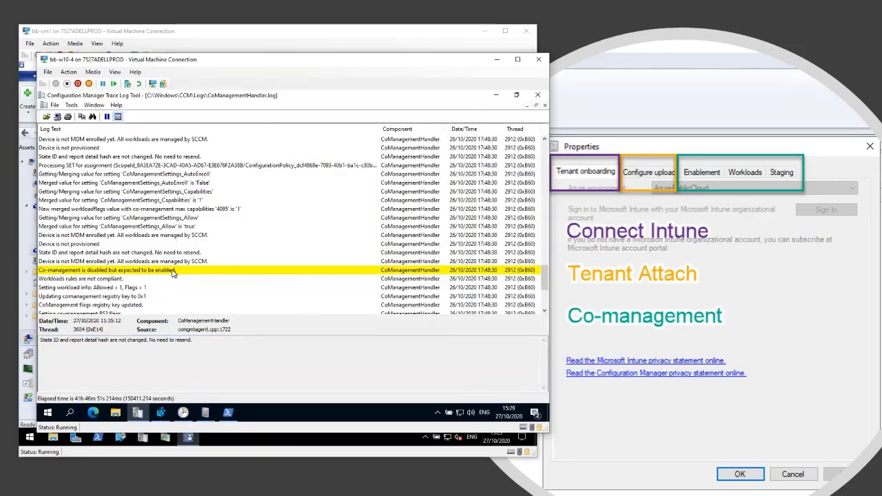
mouse_move(156, 281)
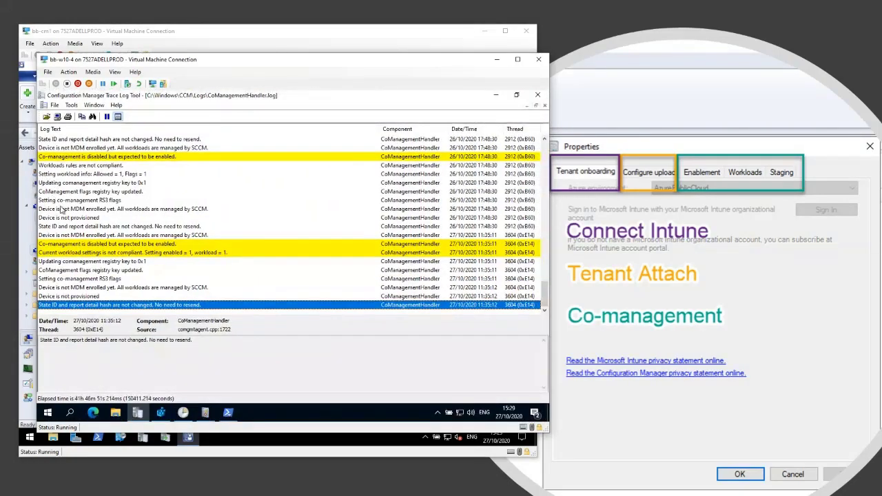
left_click(124, 209)
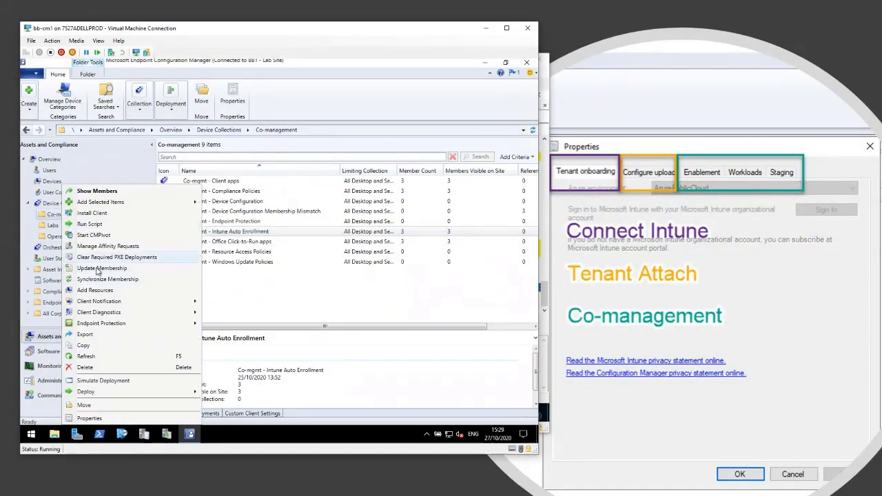
Step: Add BB-W10-4 to the co-management collection, then refresh the collection list
left_click(95, 290)
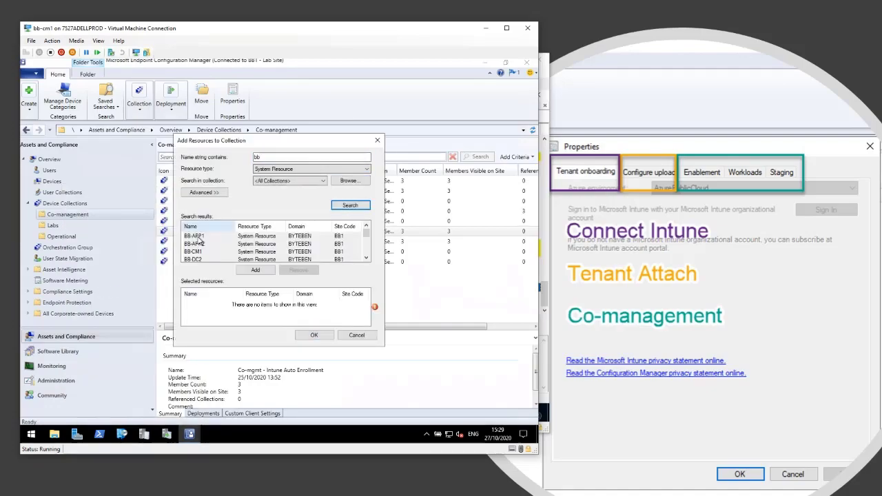
left_click(350, 204)
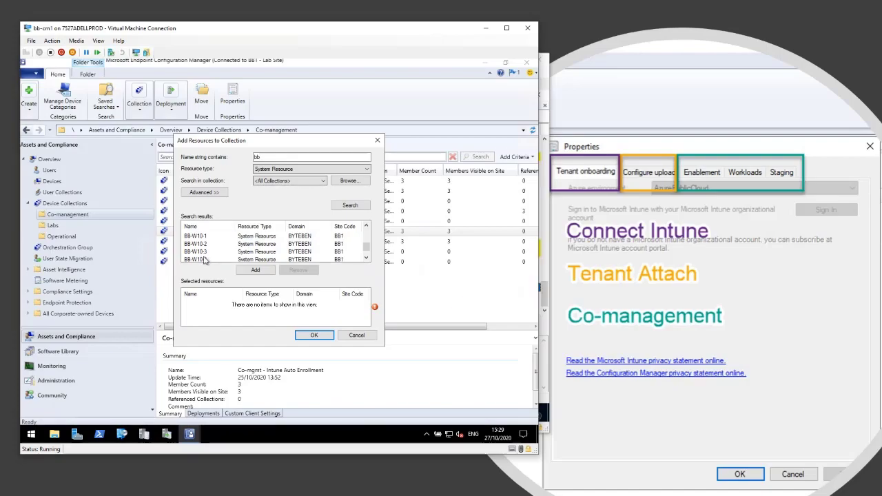
left_click(255, 269)
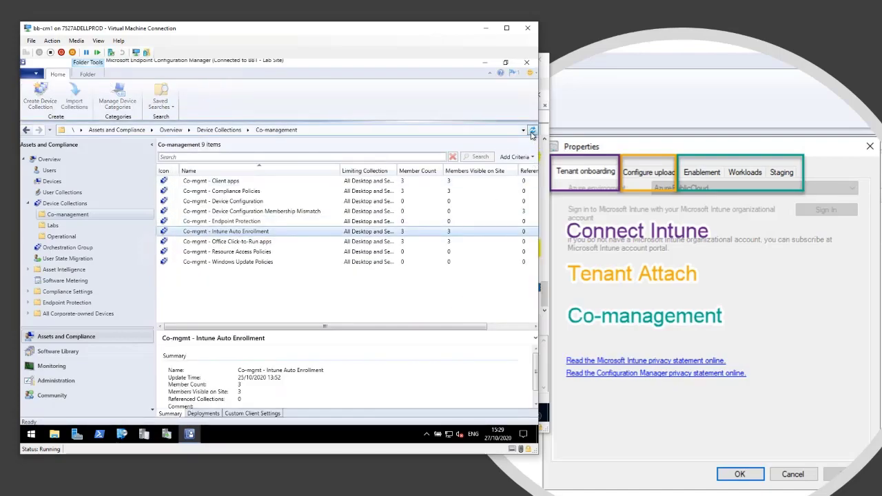
left_click(226, 231)
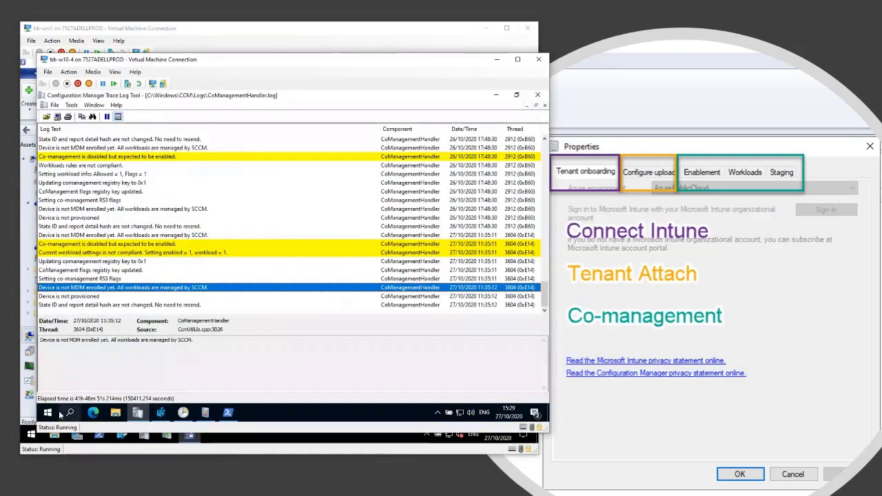
Step: Run Machine Policy Retrieval & Evaluation Cycle on BB-W10-4, then check the MDM enrollment log entry
left_click(48, 413)
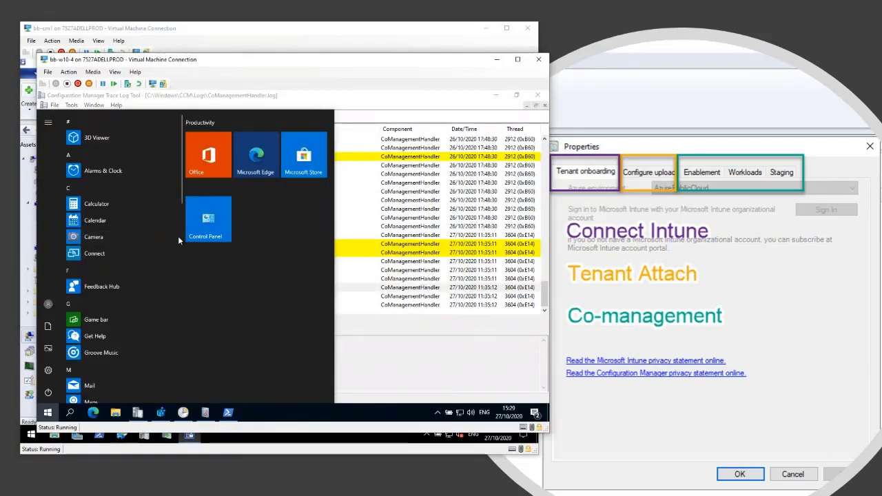
left_click(204, 219)
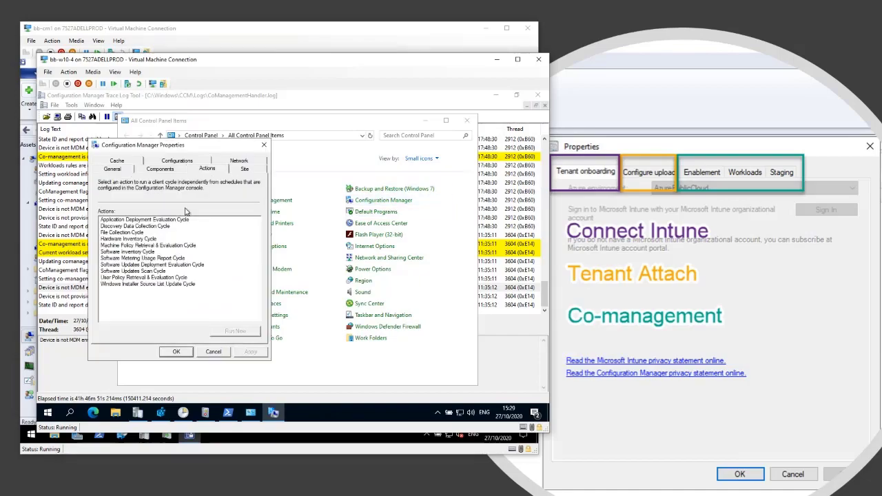
left_click(148, 245)
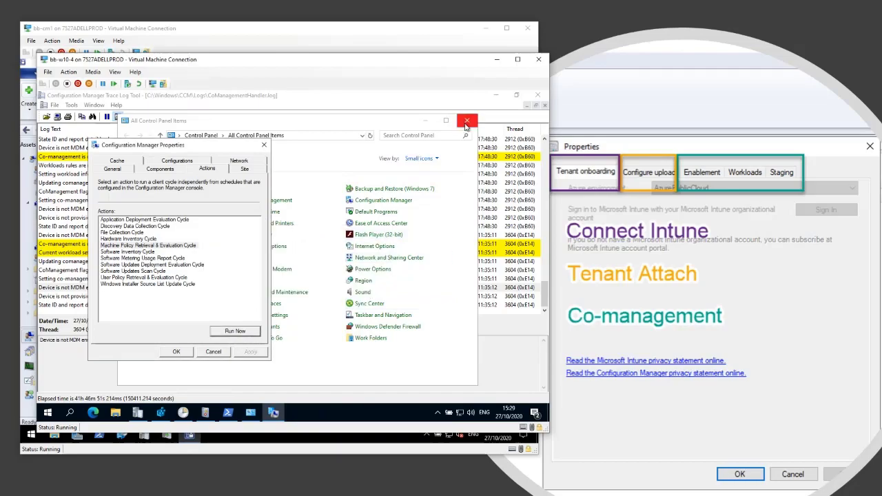
left_click(468, 120)
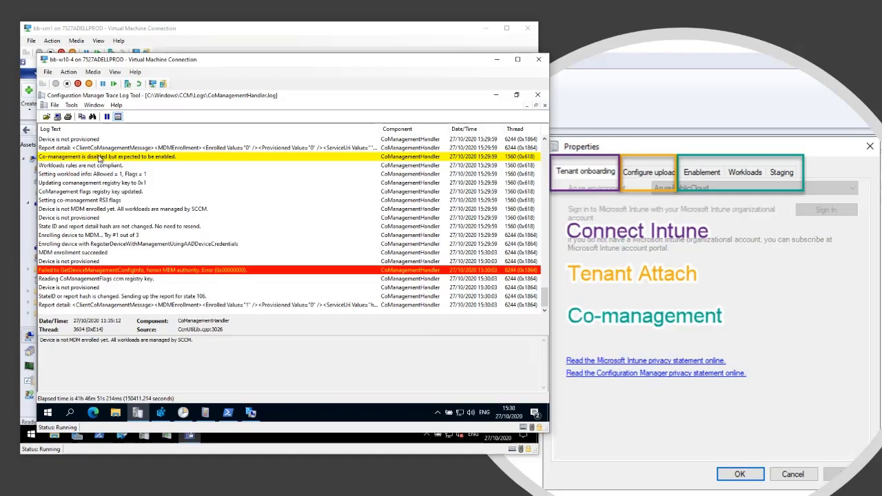
mouse_move(83, 242)
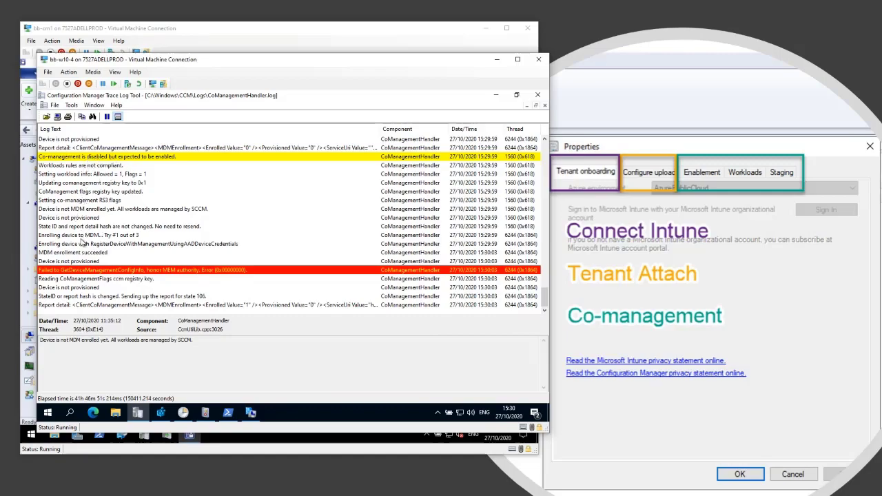
left_click(73, 252)
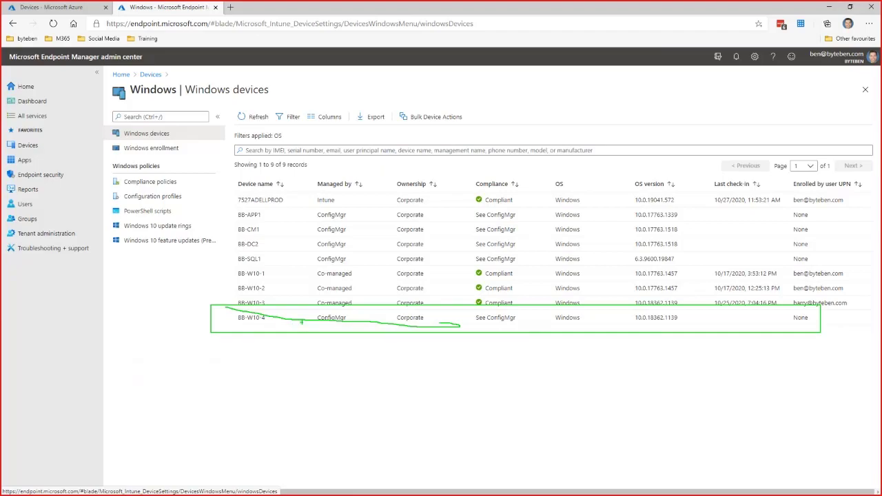
Step: In Endpoint Manager Windows devices, refresh and confirm BB-W10-4 is still ConfigMgr-managed
left_click(332, 318)
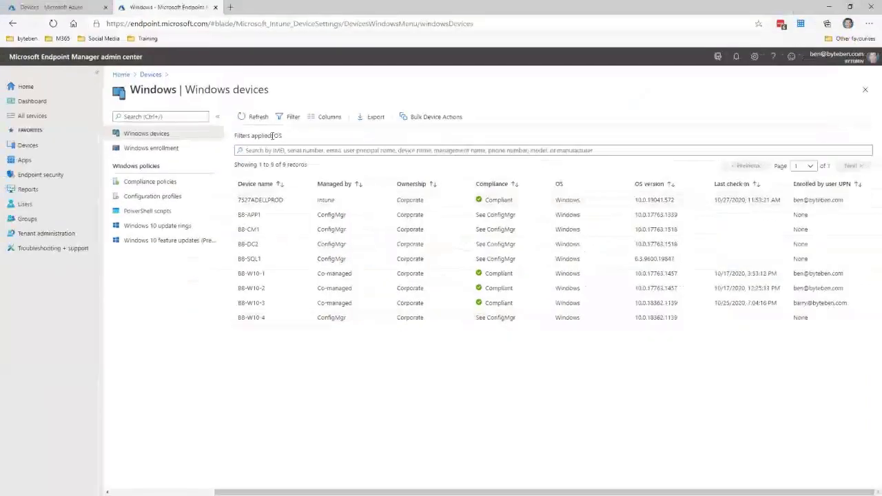
left_click(253, 117)
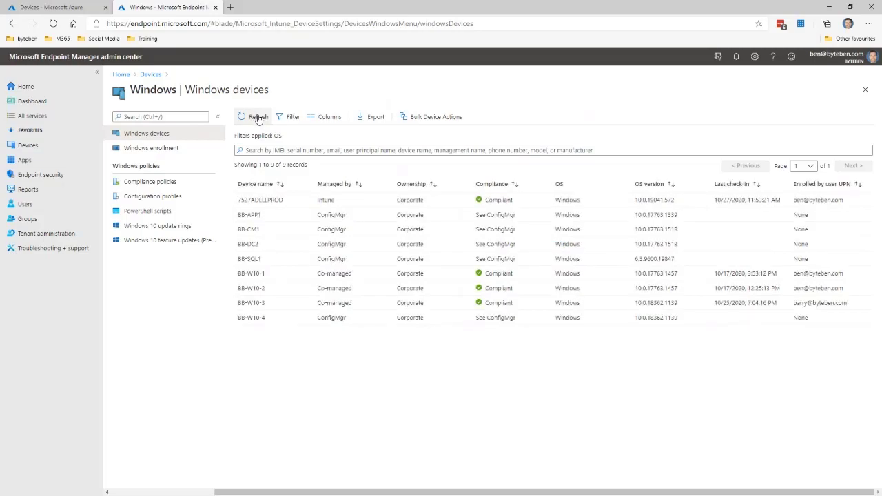
Step: Refresh Windows devices and scroll to find the new co-managed BB-W10-4 record among ten
left_click(253, 116)
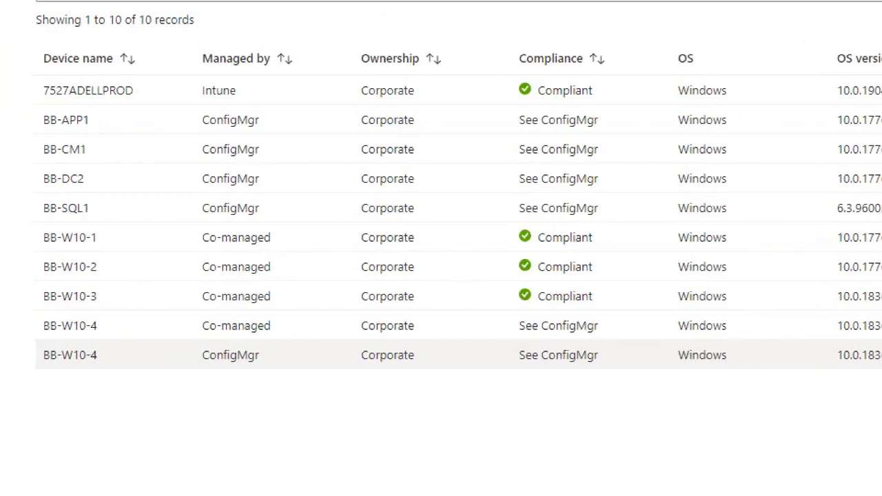
scroll("right", 3)
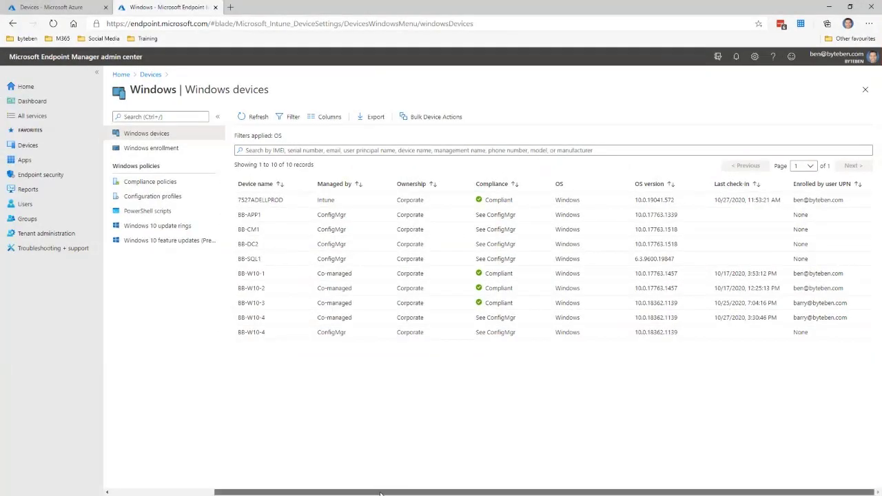
mouse_move(812, 317)
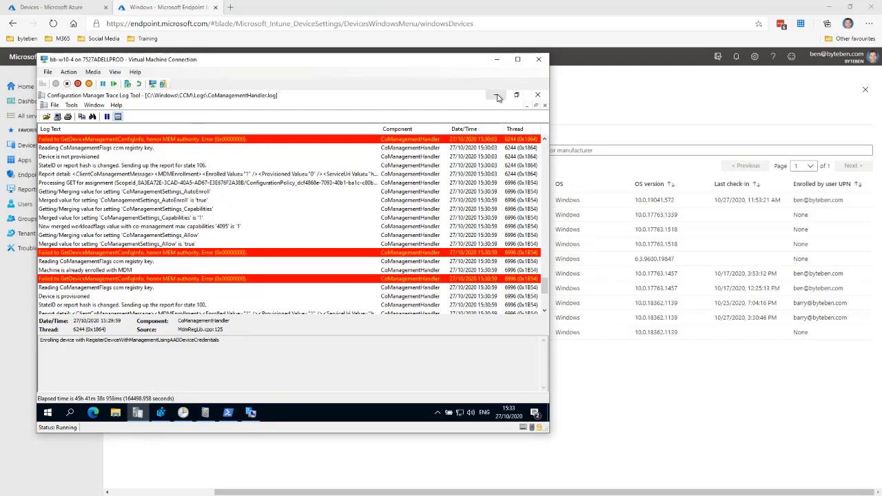
mouse_move(496, 95)
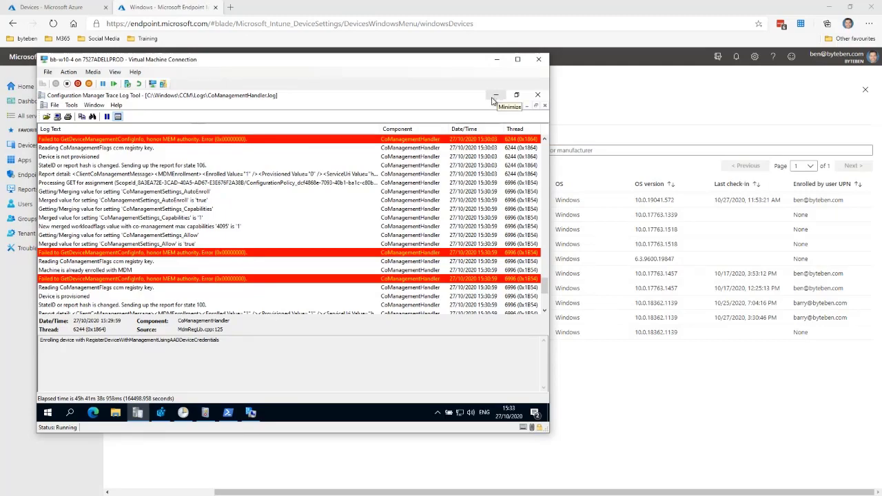
mouse_move(495, 95)
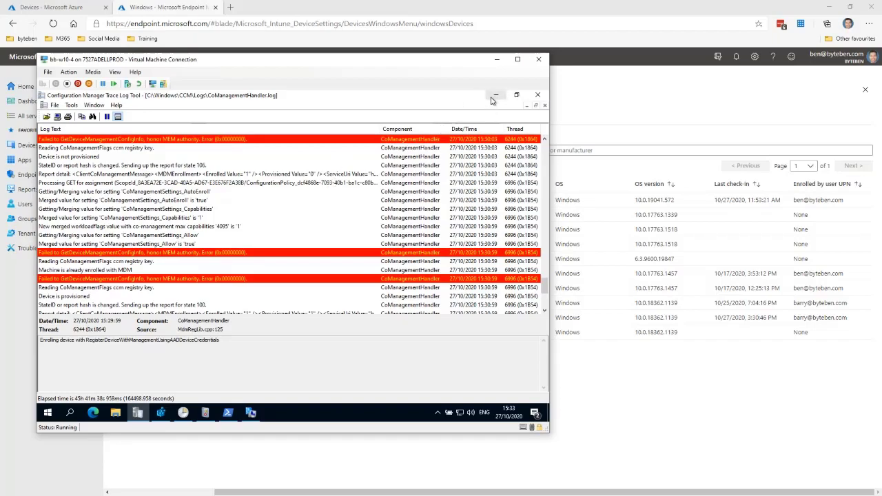
mouse_move(495, 95)
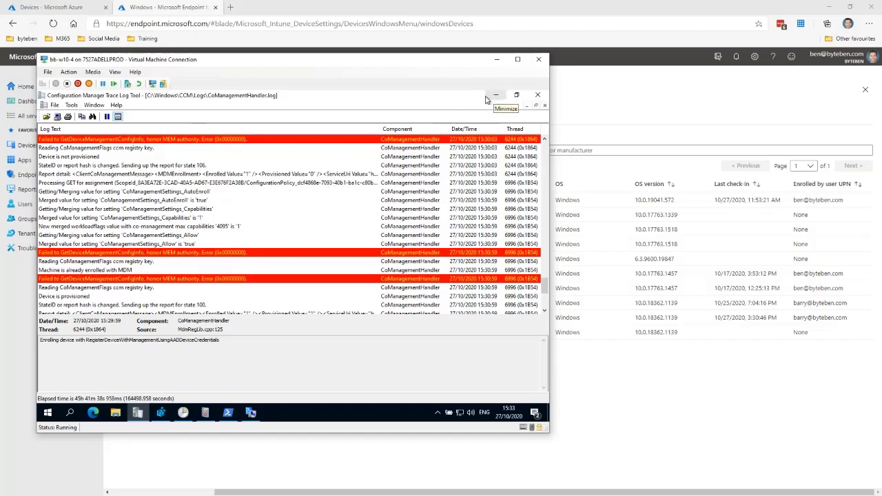
mouse_move(490, 98)
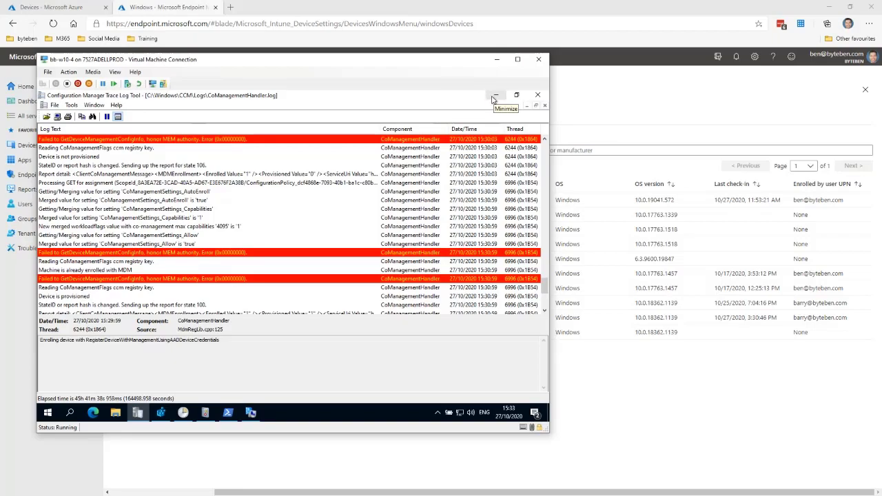
mouse_move(495, 95)
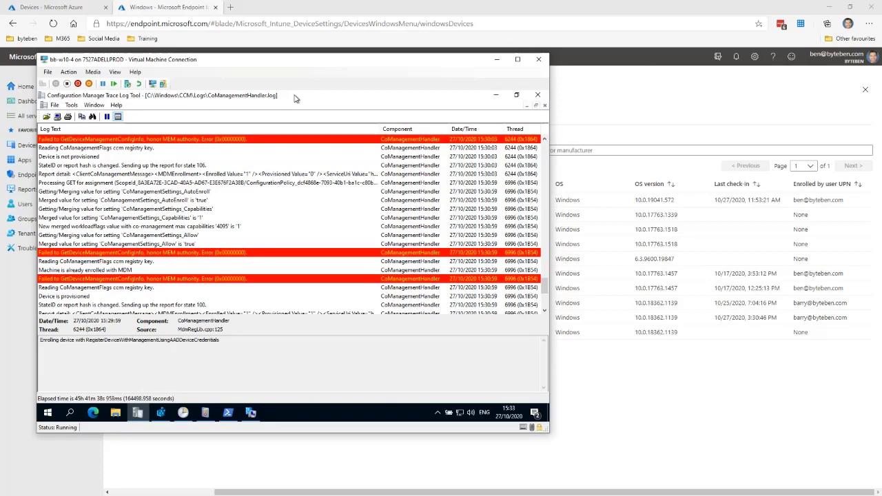
mouse_move(281, 99)
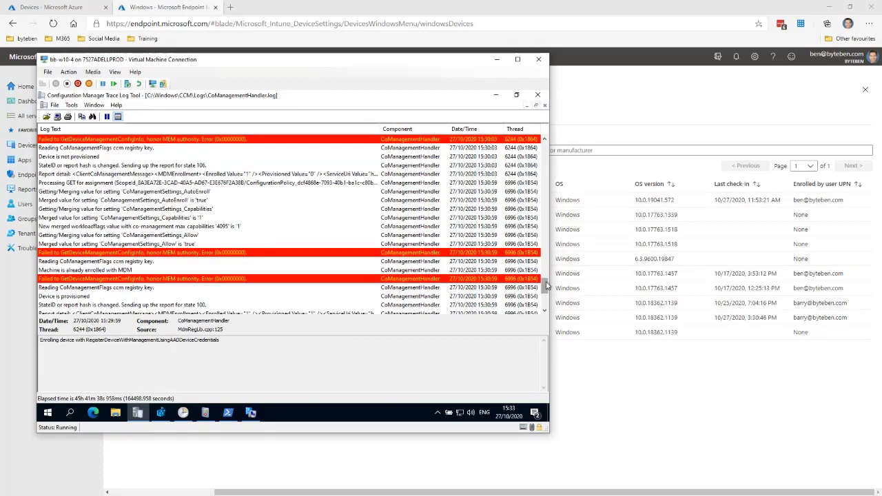
Step: Scroll CoManagementHandler.log to the newest entries showing the state ID and report hash unchanged
scroll("down", 3)
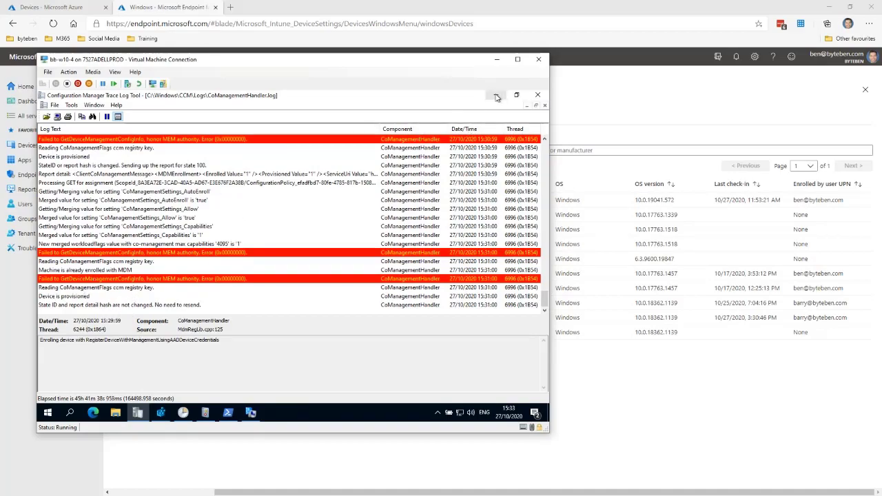
Step: Reveal the desktop, open Task Scheduler, and view and refresh the DUSM task folder
left_click(538, 94)
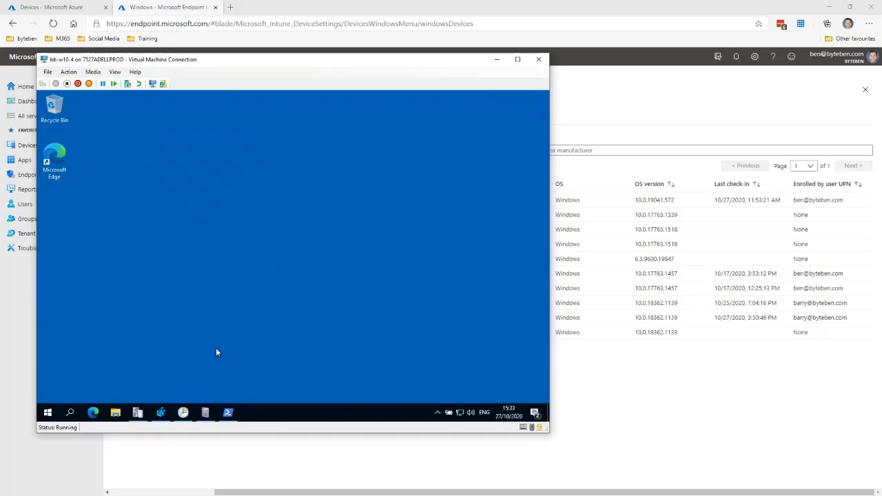
mouse_move(317, 6)
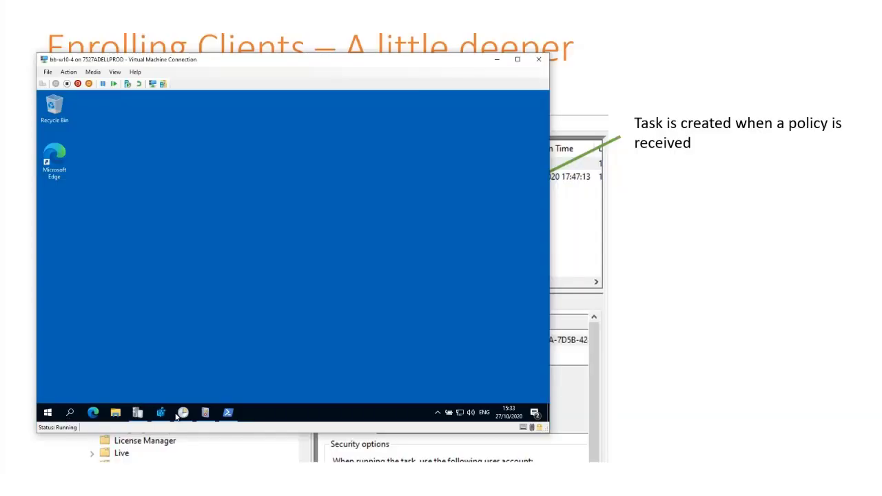
left_click(183, 413)
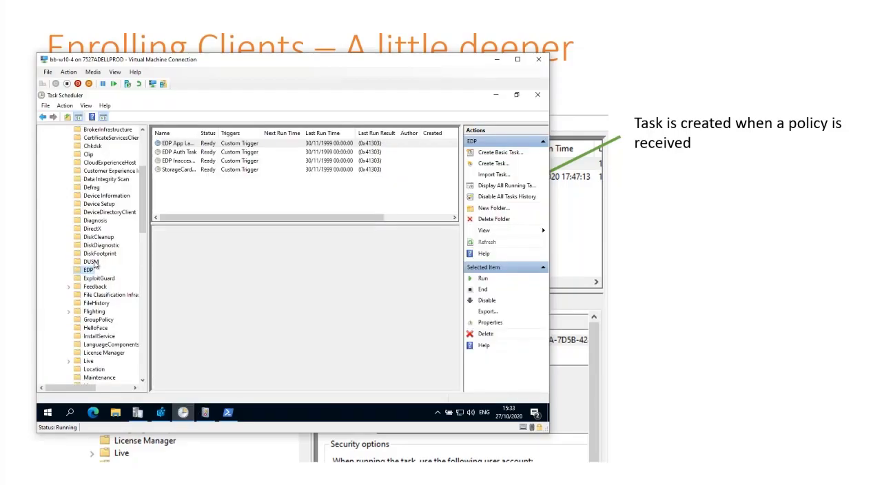
left_click(88, 262)
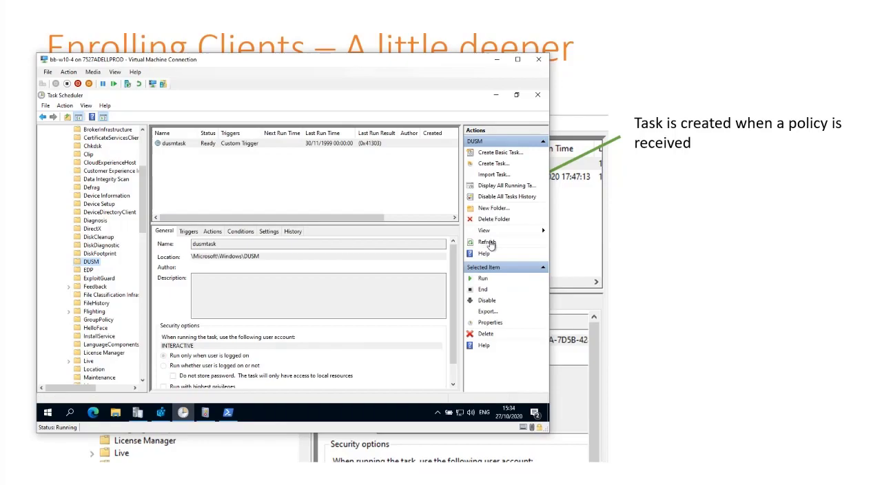
left_click(487, 242)
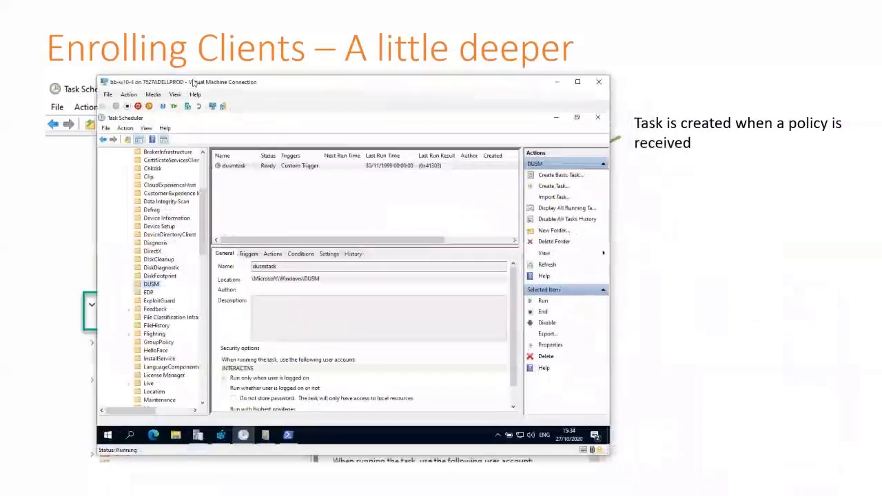
left_click(161, 267)
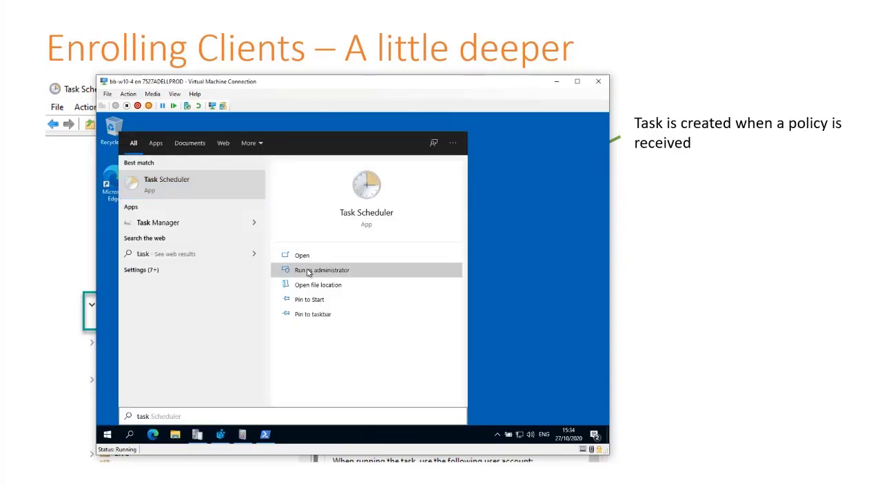
Step: Relaunch Task Scheduler as administrator using the admin credentials
left_click(321, 270)
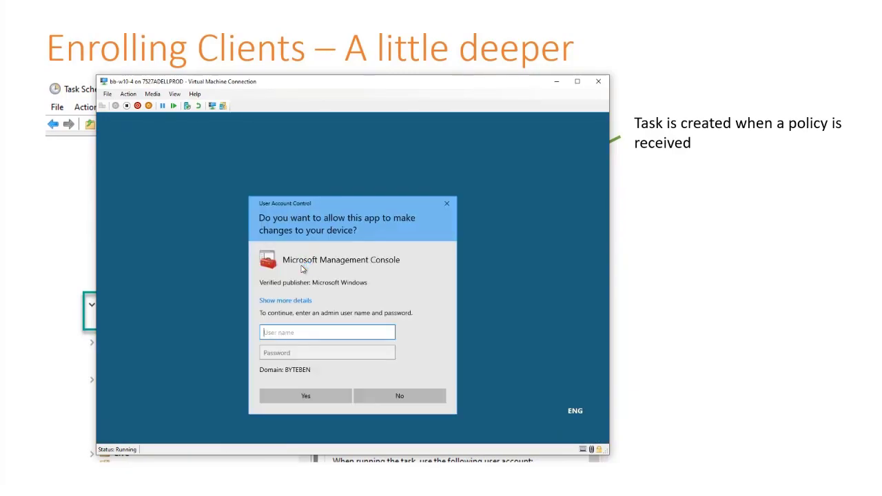
type("administrator")
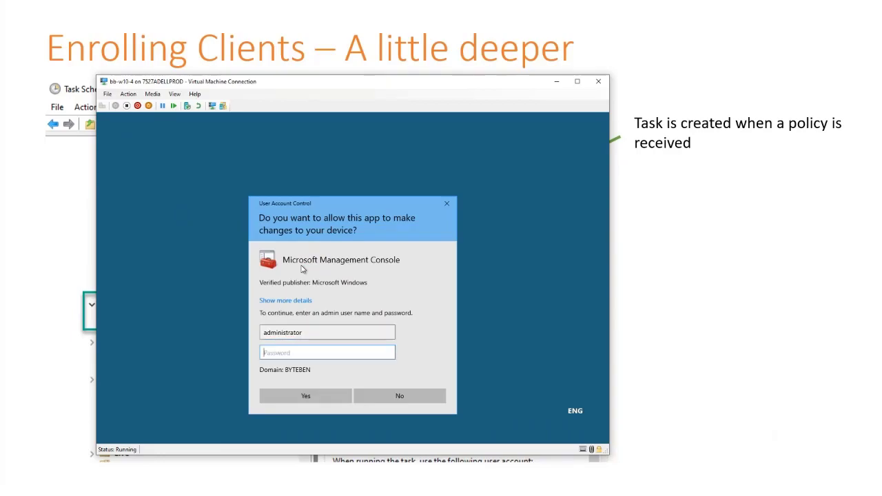
type("password")
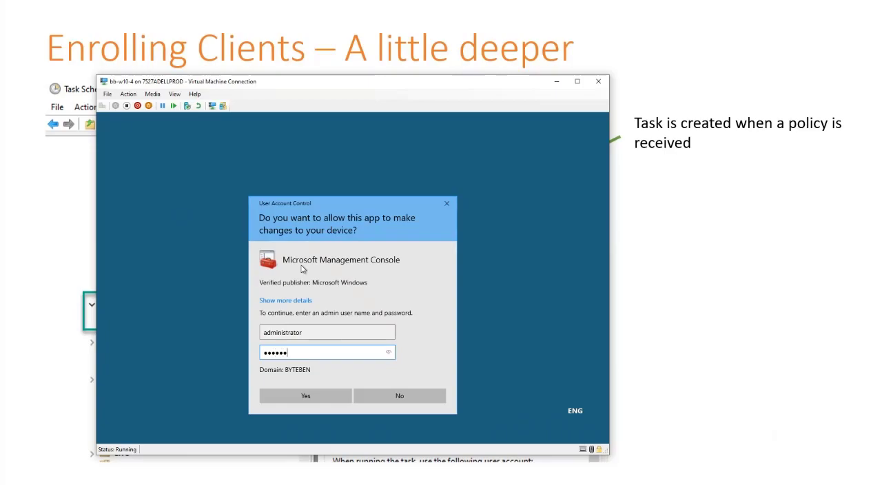
left_click(305, 395)
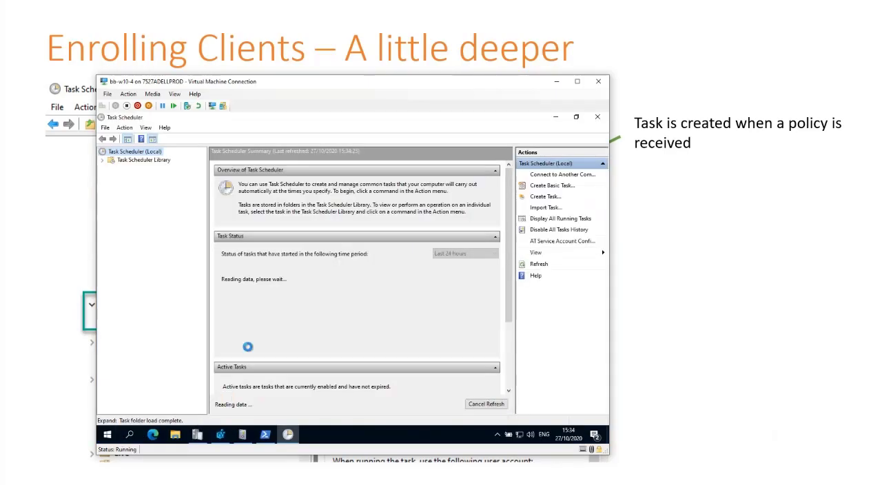
Step: Expand Task Scheduler Library > Microsoft > Windows down to the EnterpriseMgmt enrollment task
left_click(102, 160)
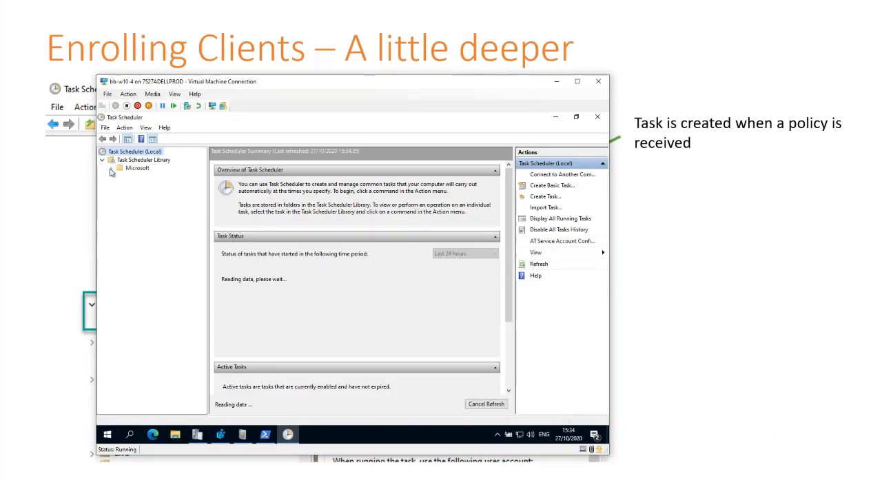
left_click(111, 167)
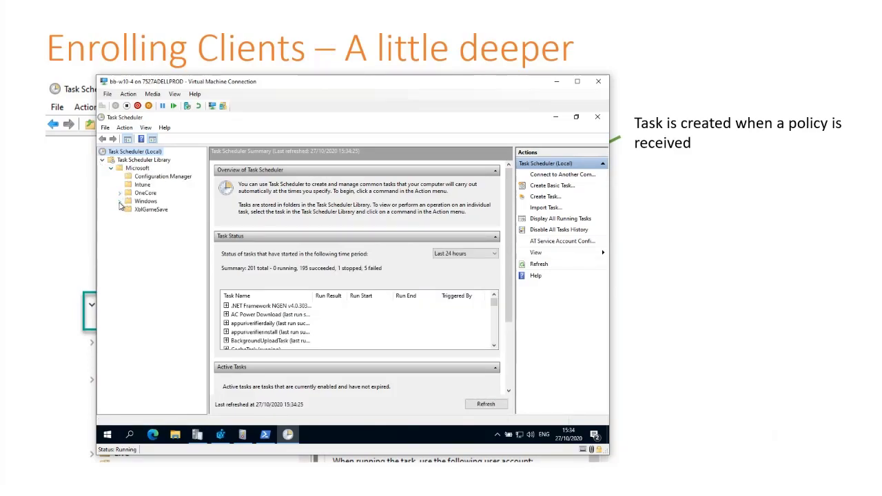
left_click(111, 160)
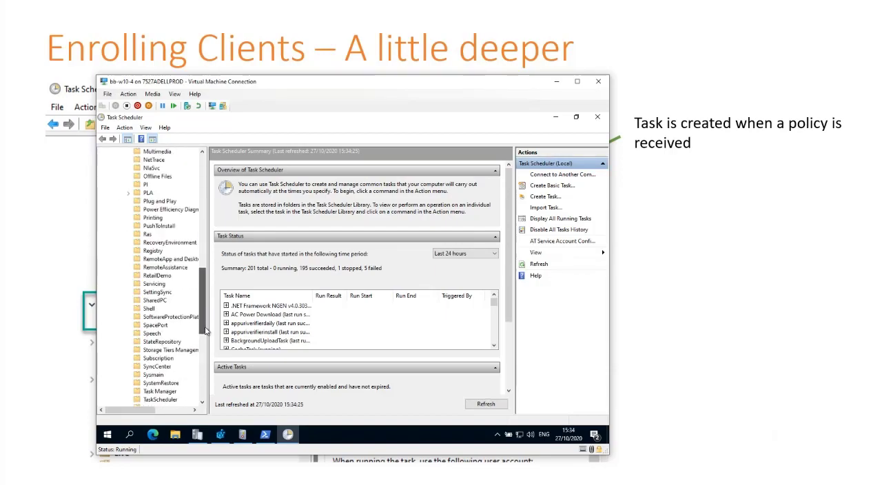
scroll("down", 3)
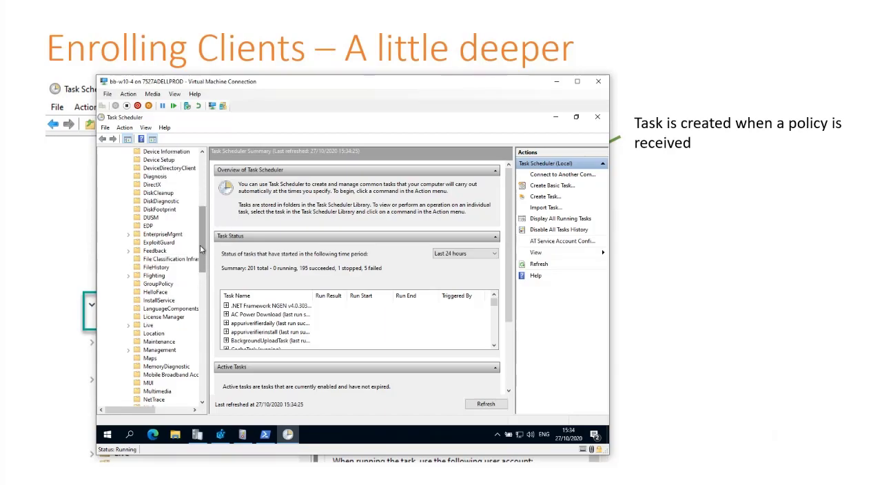
mouse_move(129, 238)
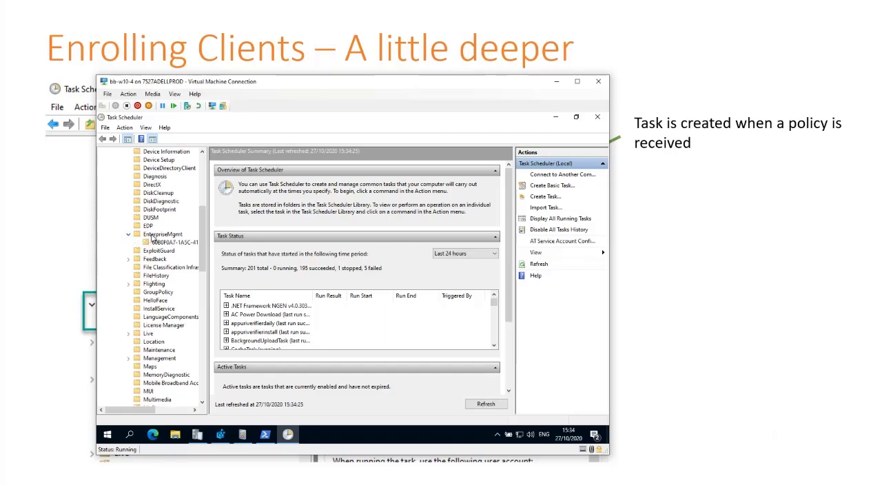
left_click(174, 241)
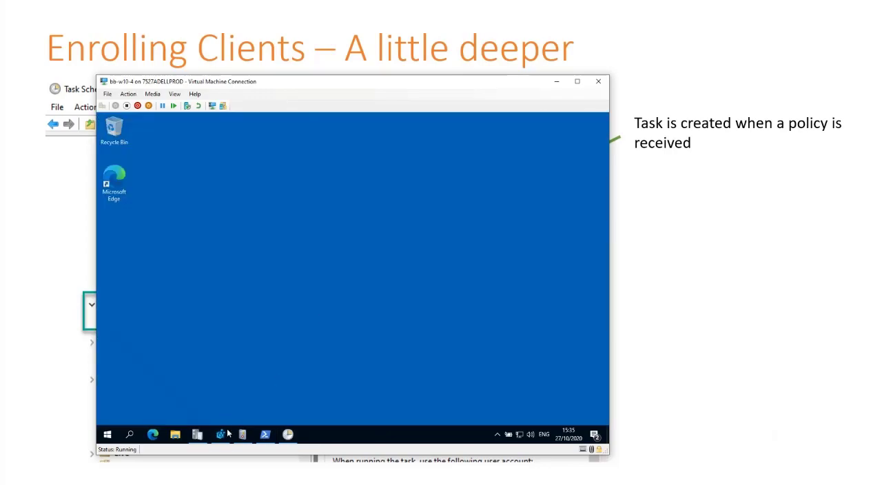
Step: Show the enrollment key's values in Registry Editor, highlighting CurKeyContainer and UPN
left_click(220, 435)
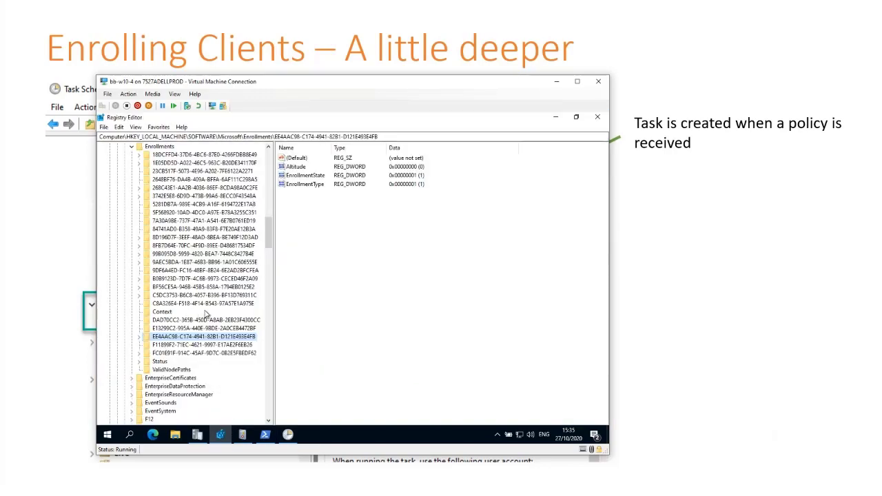
left_click(204, 361)
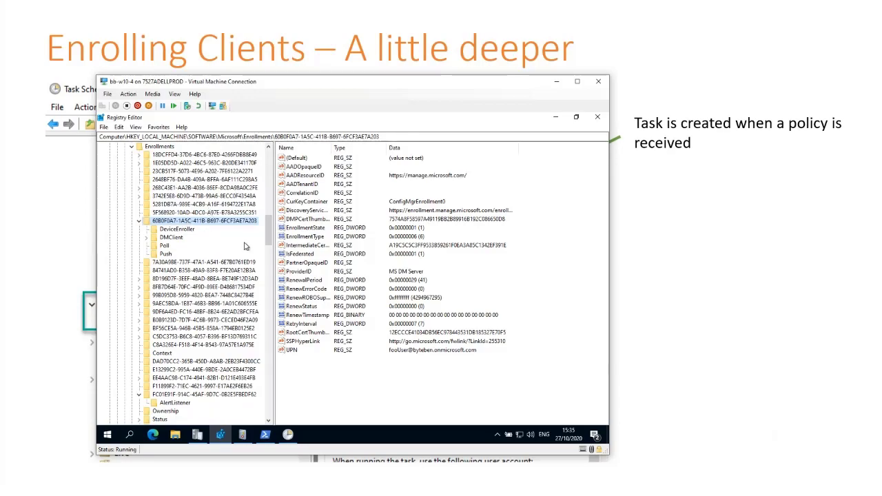
mouse_move(305, 207)
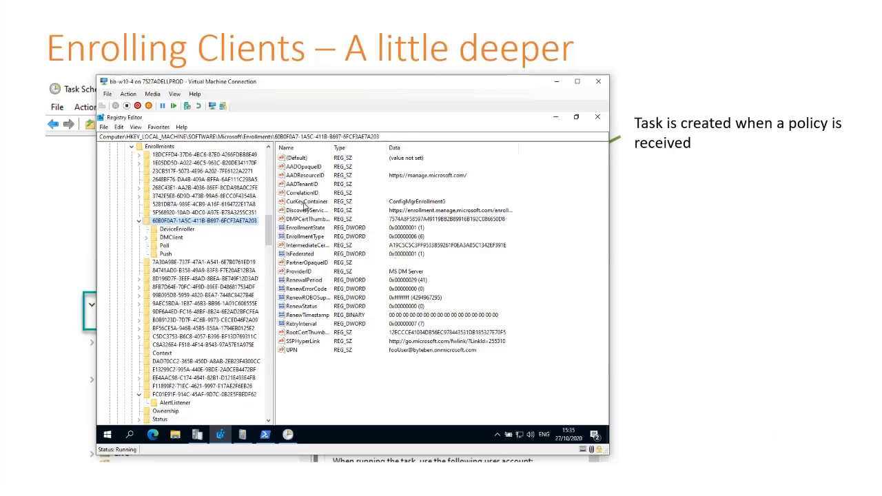
mouse_move(329, 211)
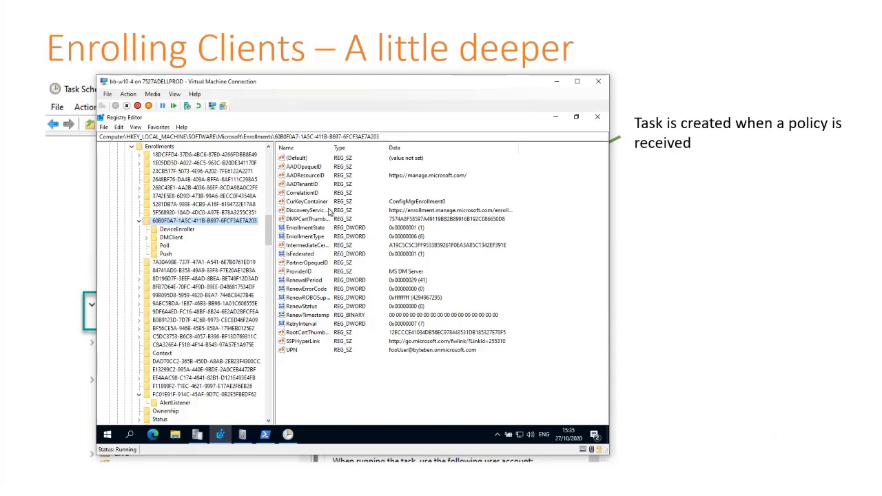
mouse_move(330, 213)
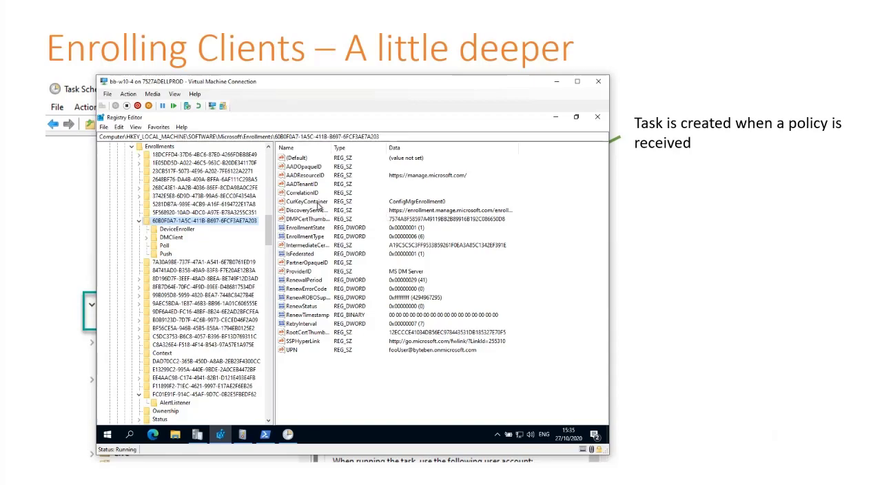
left_click(303, 202)
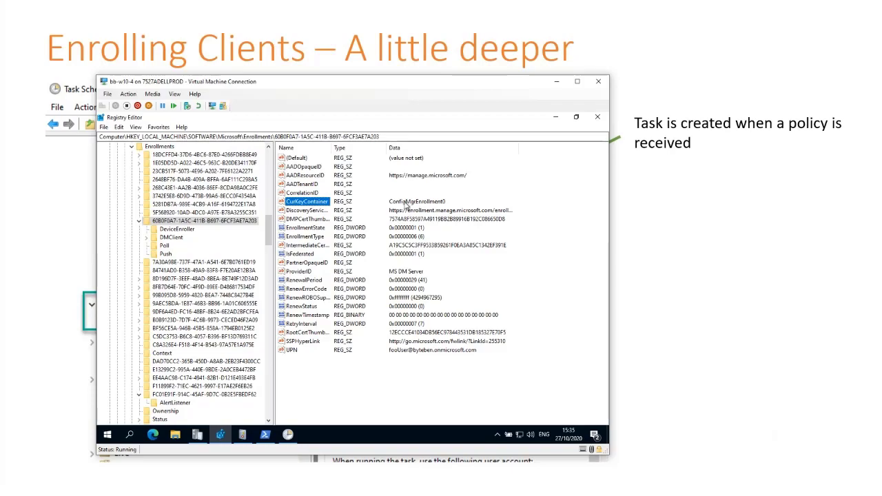
mouse_move(295, 354)
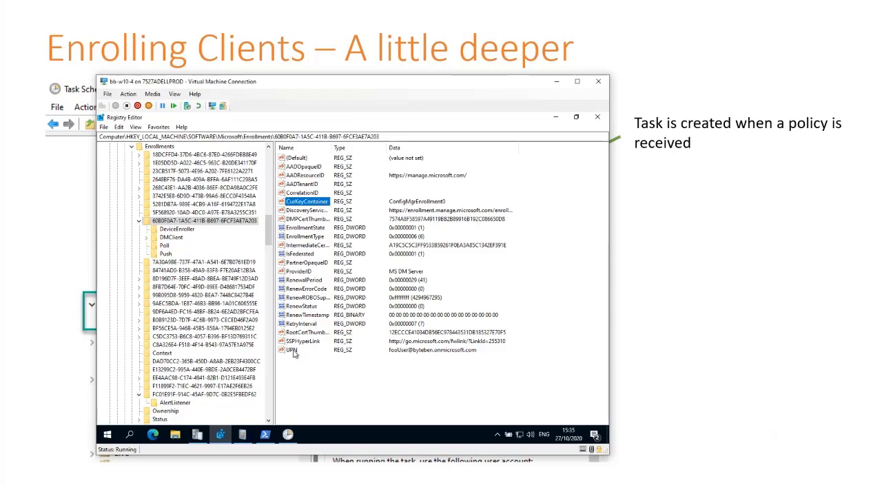
left_click(292, 349)
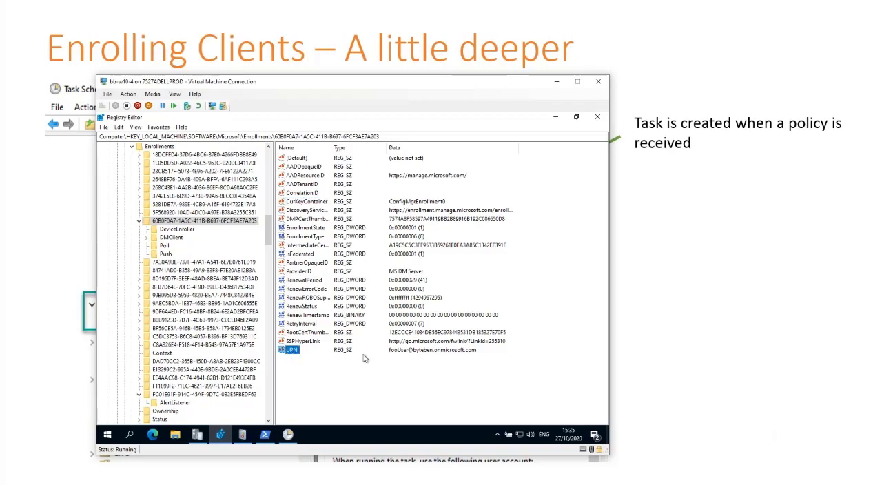
mouse_move(410, 355)
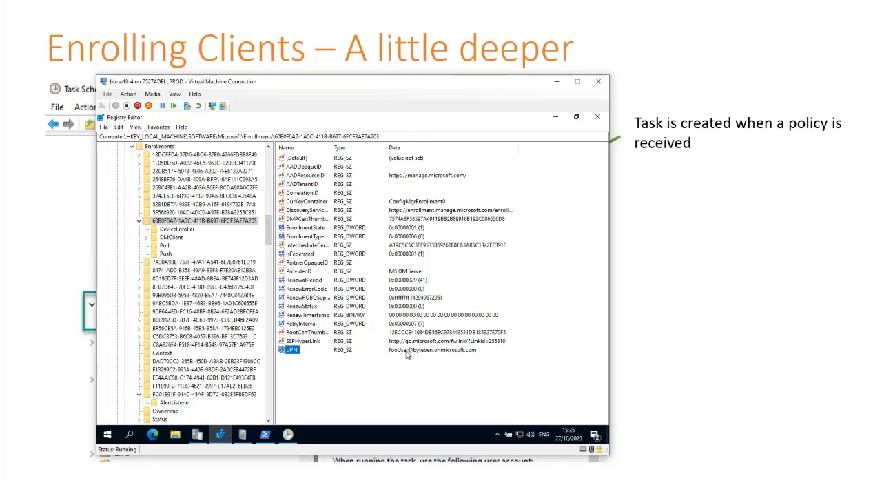
mouse_move(411, 353)
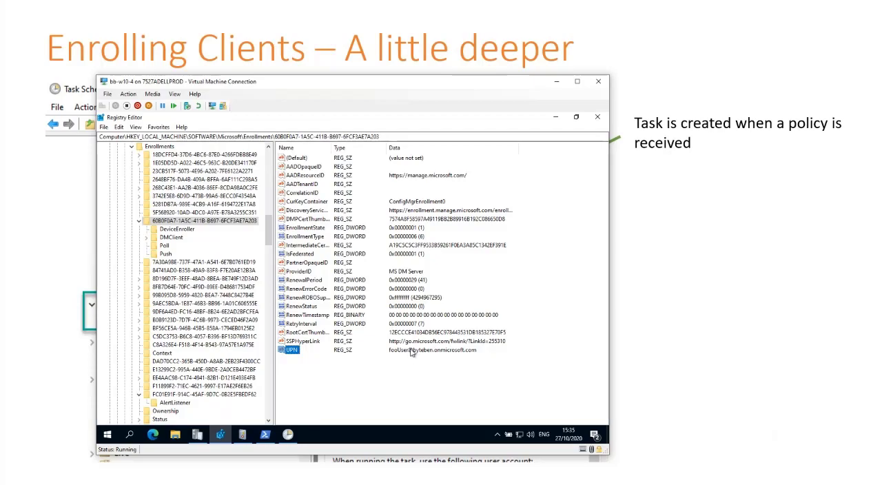
mouse_move(211, 229)
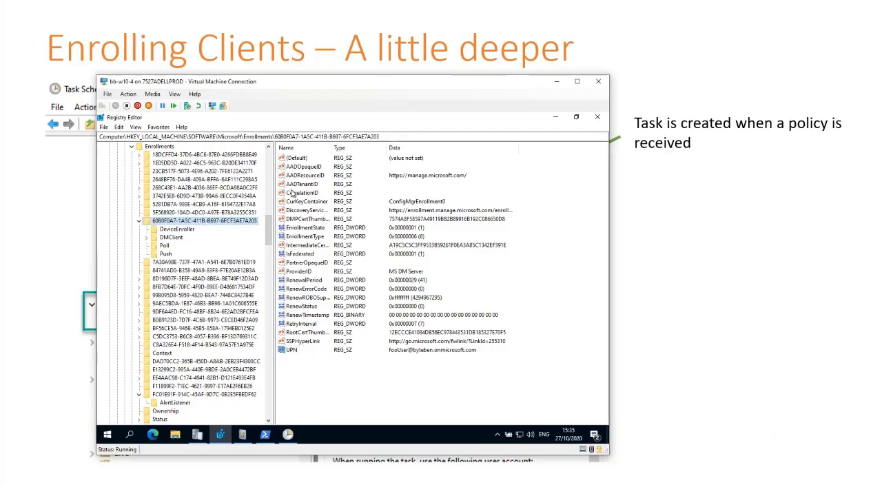
mouse_move(462, 148)
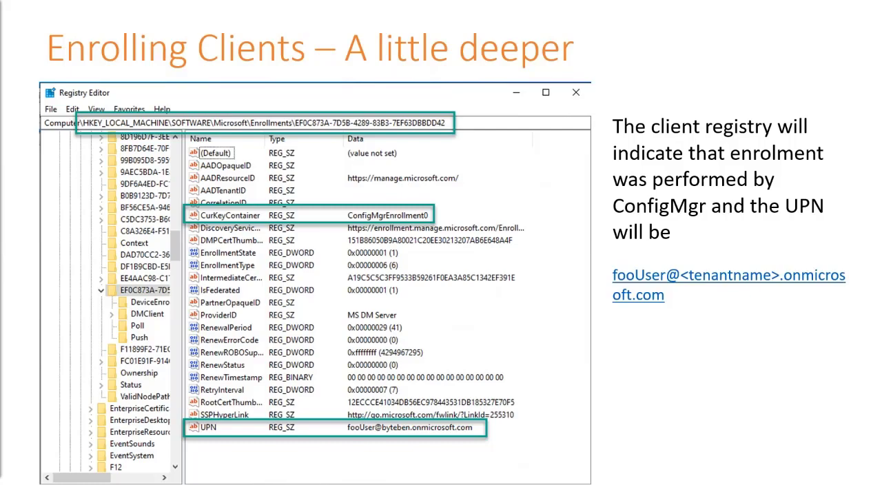
Step: Advance the presentation to the next enrollment explanation slide
key("Right")
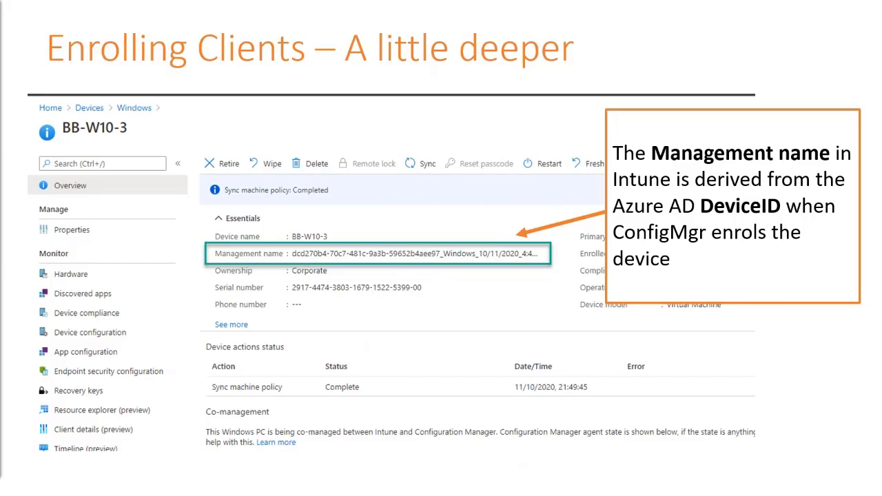
mouse_move(322, 260)
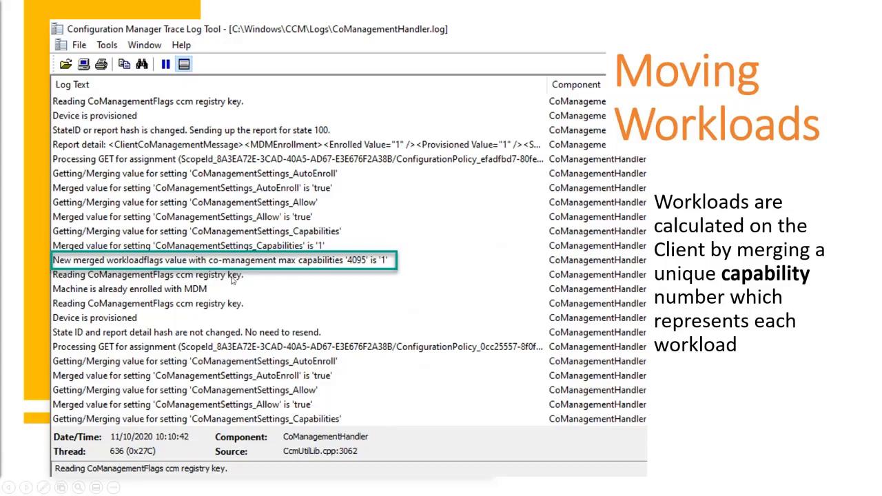
mouse_move(235, 279)
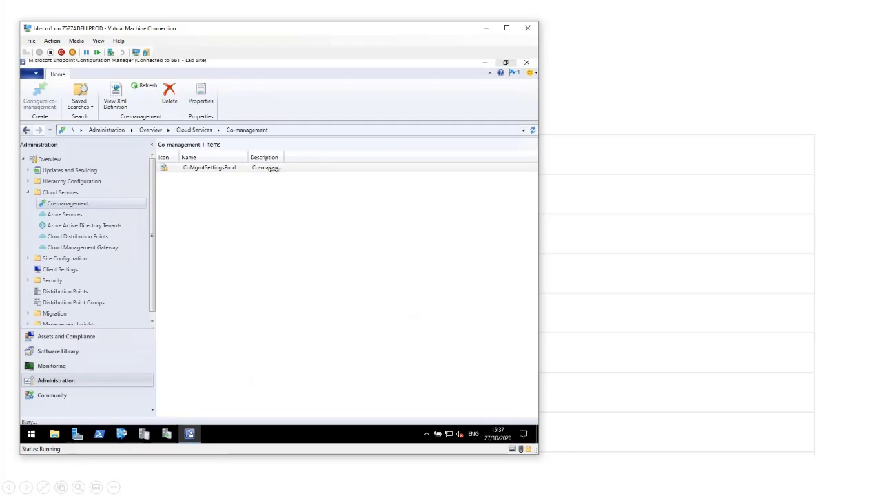
Step: In CoMgmtSettingsProd properties, slide Compliance policies to Configuration Manager, Intune, then back to Pilot Intune
left_click(209, 168)
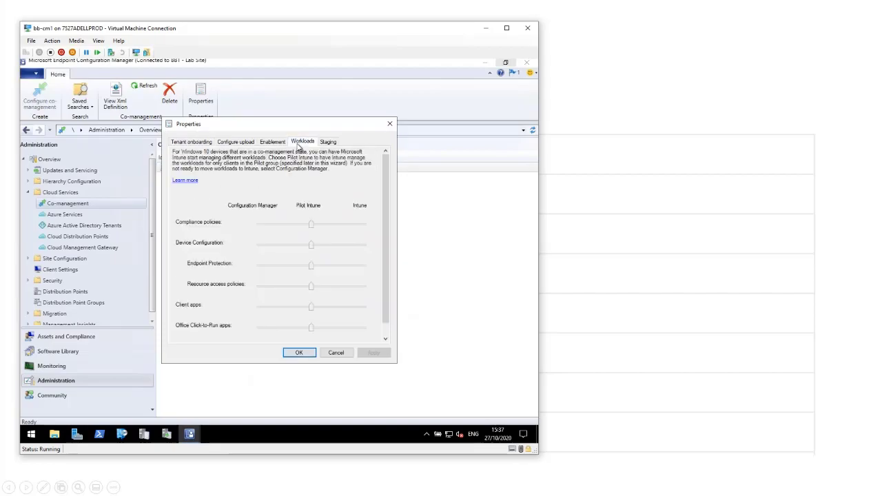
mouse_move(312, 211)
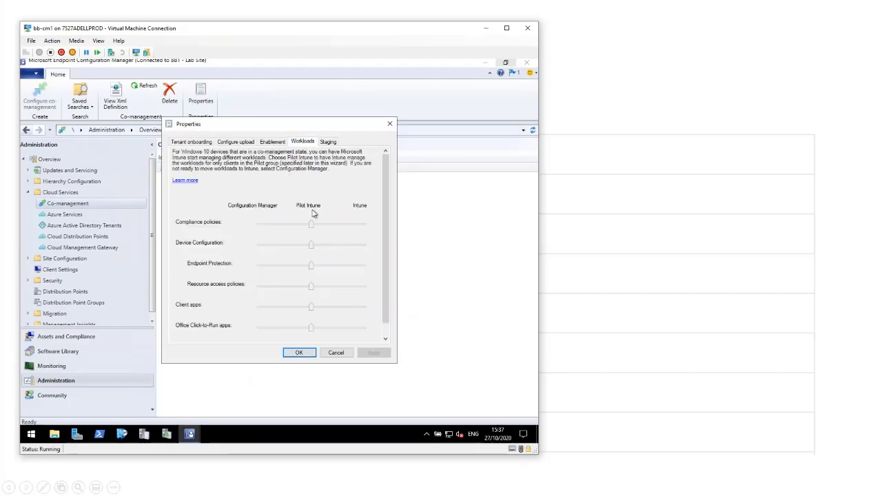
mouse_move(311, 205)
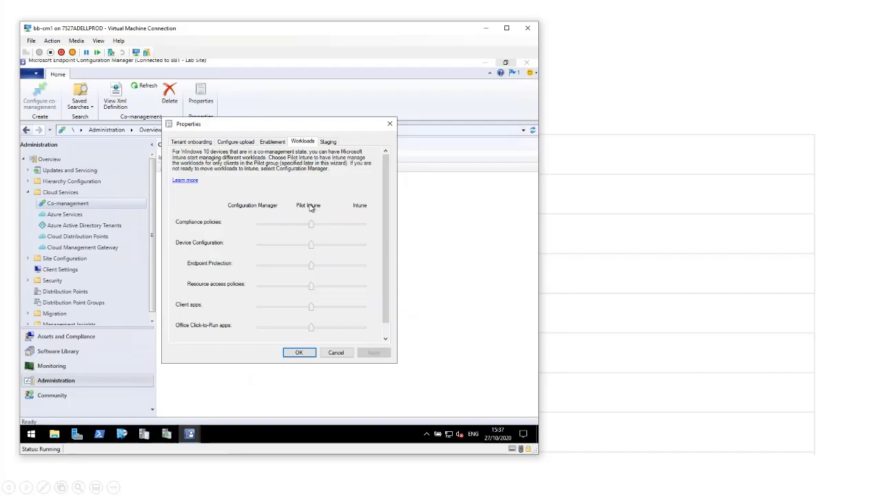
mouse_move(236, 234)
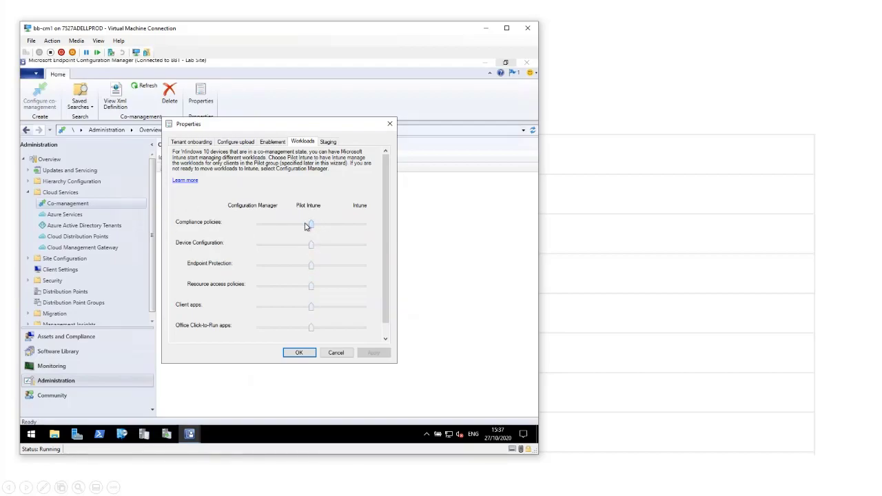
left_click_drag(310, 225, 259, 225)
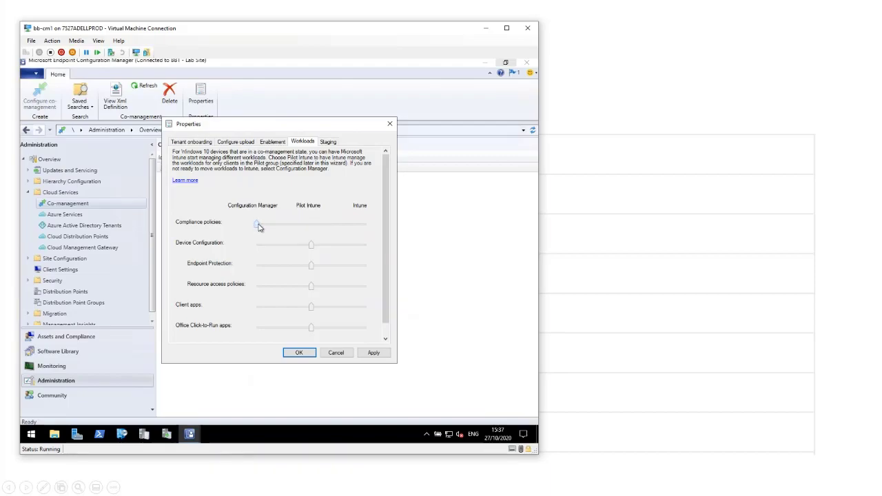
left_click_drag(259, 224, 365, 221)
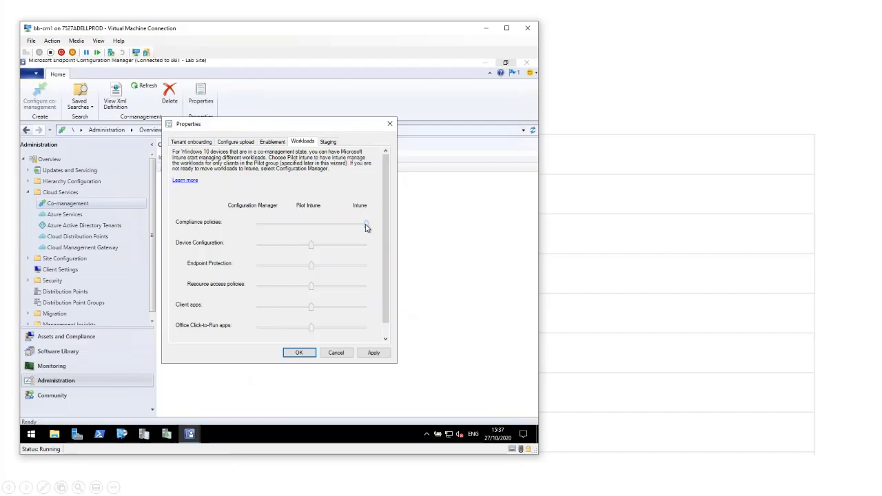
left_click_drag(367, 225, 310, 225)
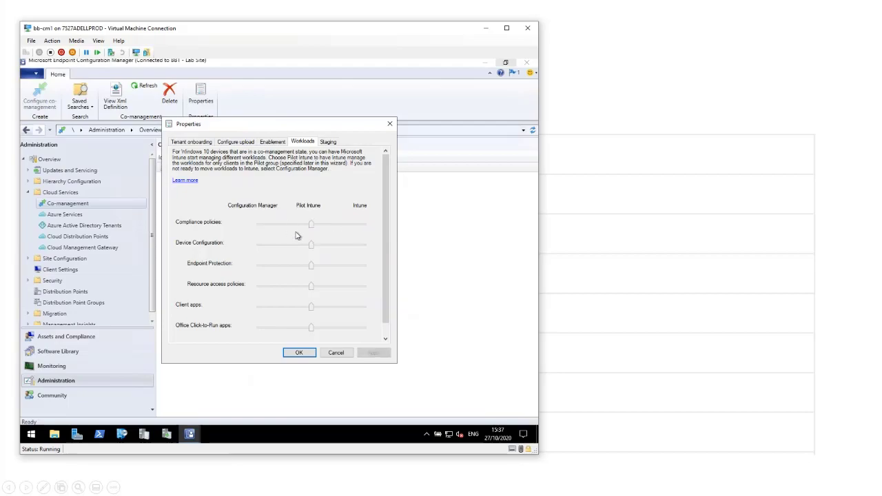
mouse_move(301, 225)
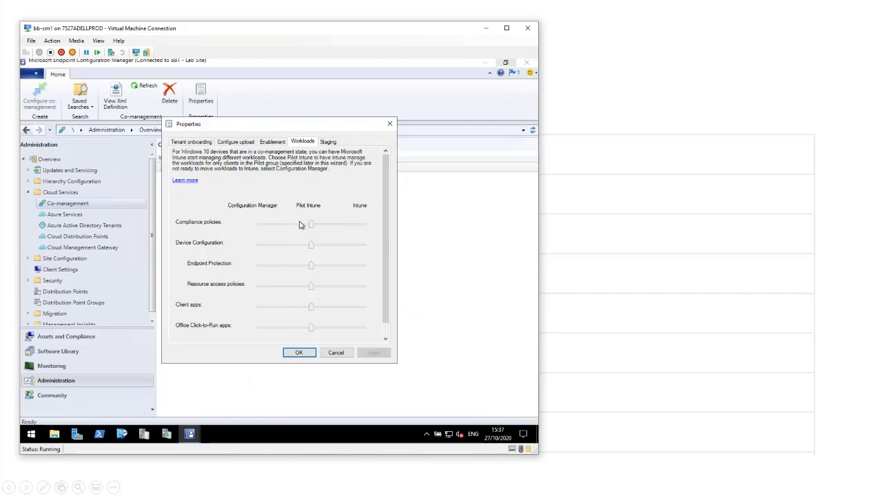
Step: Show the Staging tab and select the 'Co-mgmt - Compliance Policies' pilot collection name
left_click(329, 141)
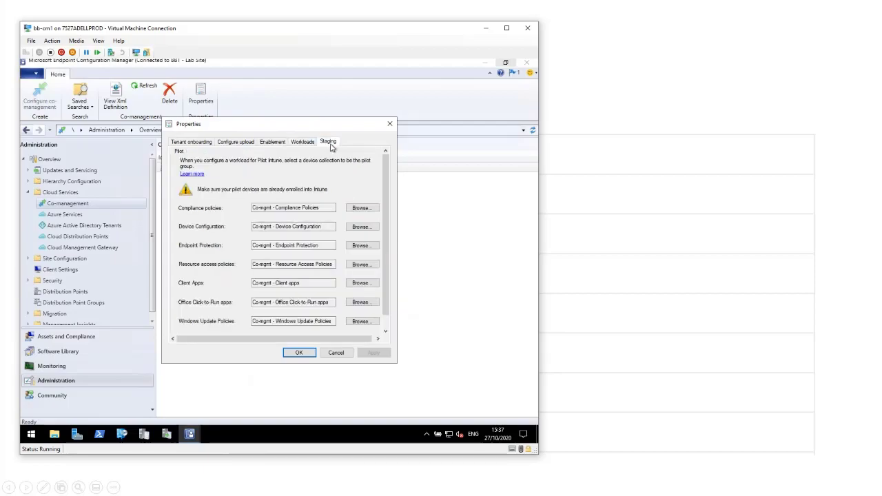
left_click(293, 208)
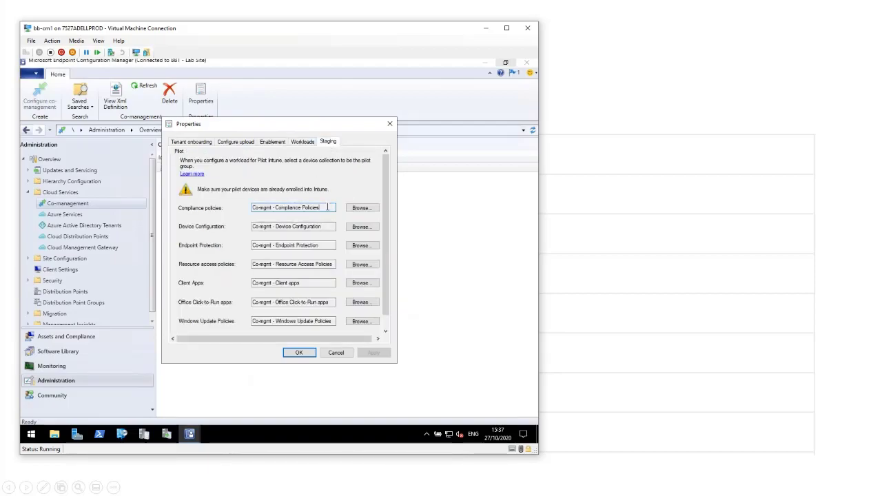
double_click(306, 208)
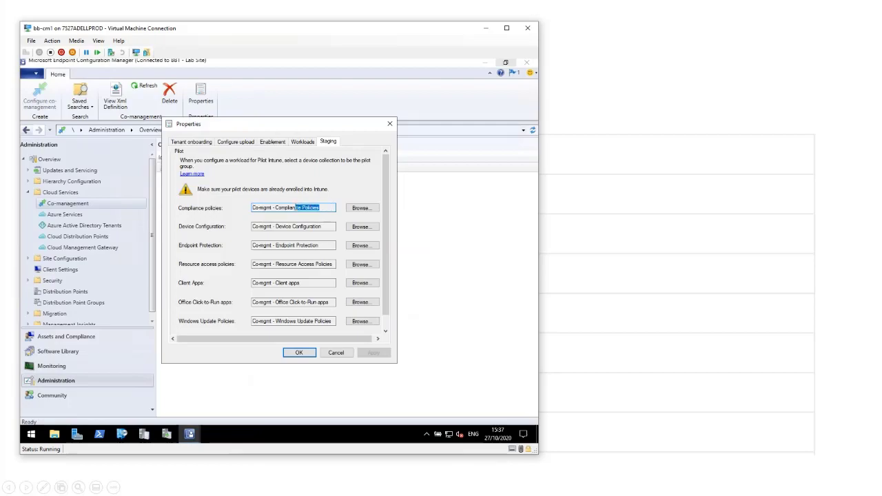
triple_click(293, 207)
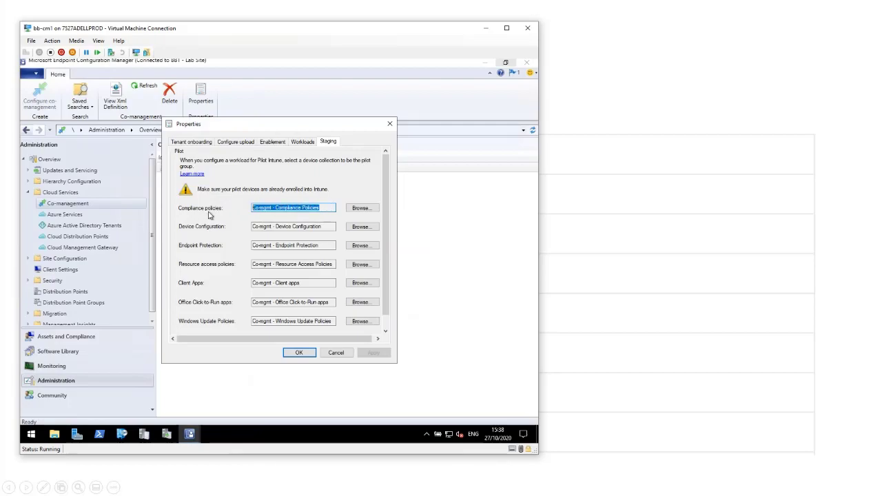
left_click(302, 142)
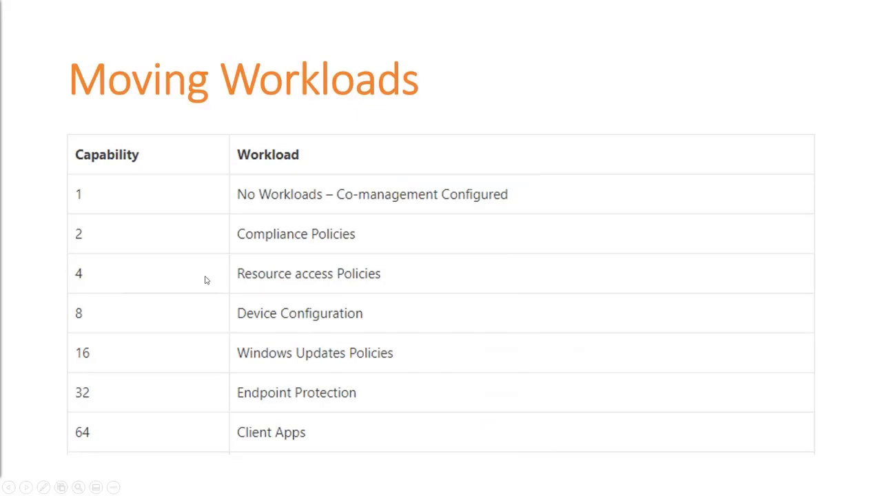
mouse_move(273, 207)
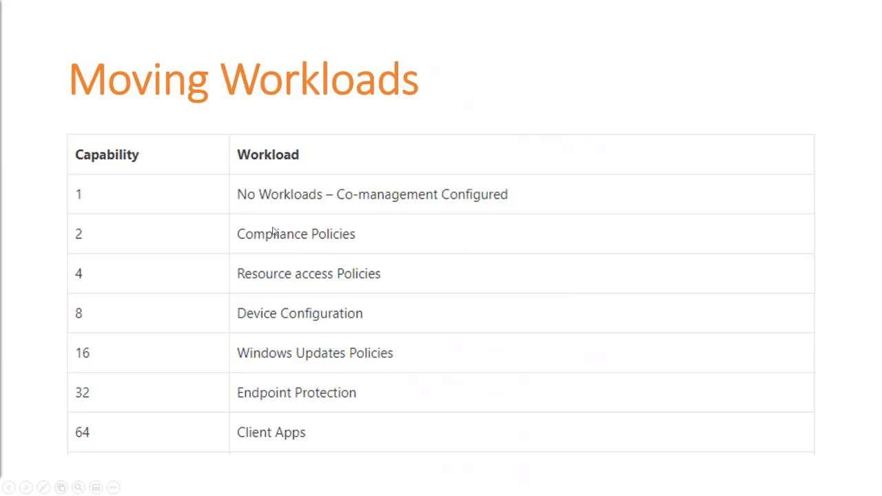
mouse_move(269, 241)
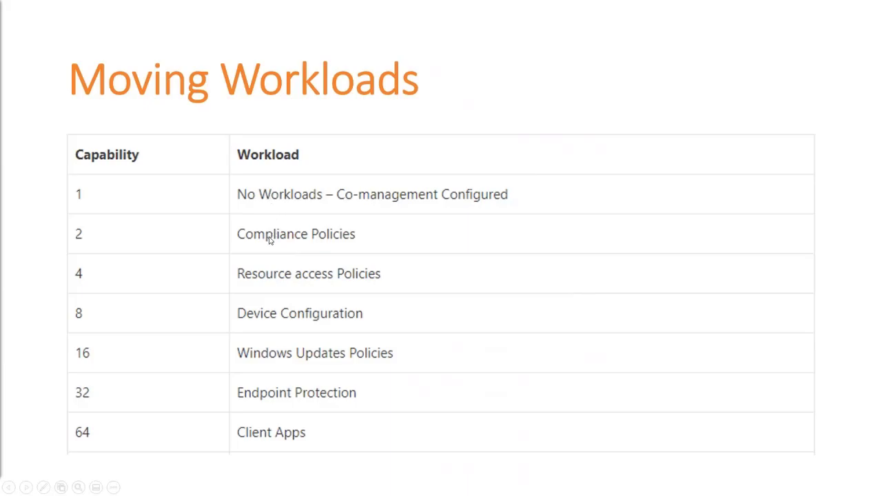
mouse_move(294, 209)
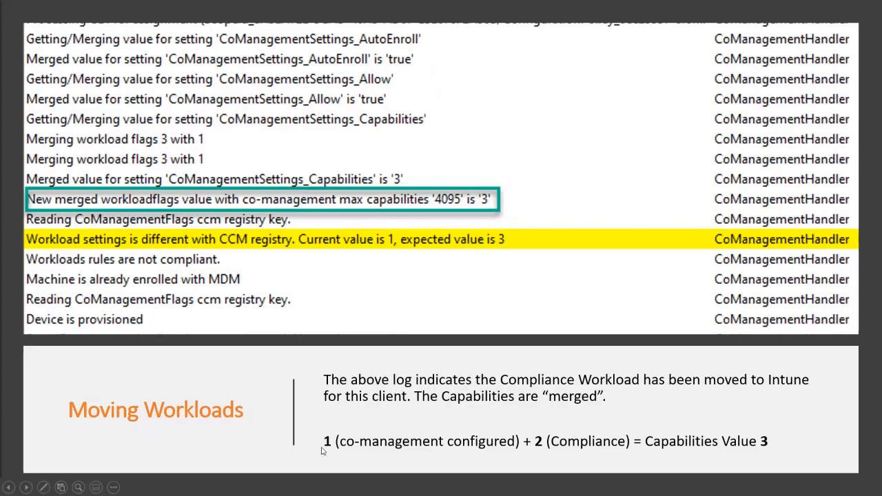
mouse_move(345, 406)
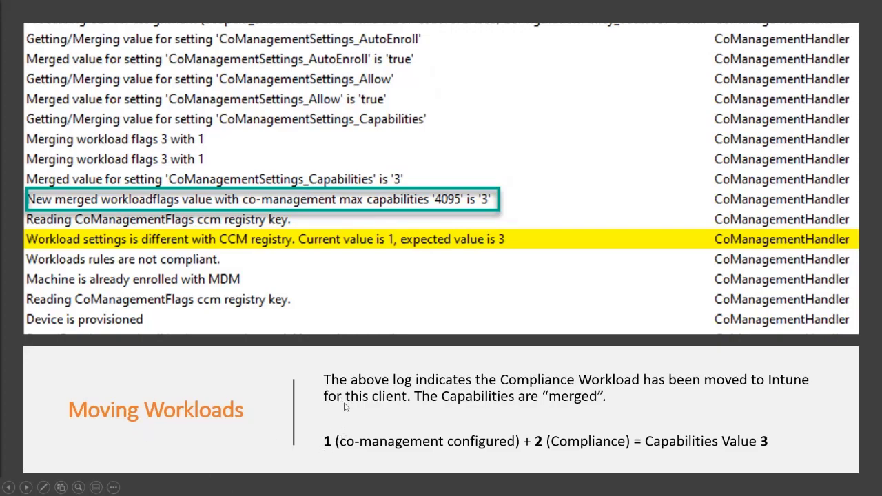
mouse_move(328, 438)
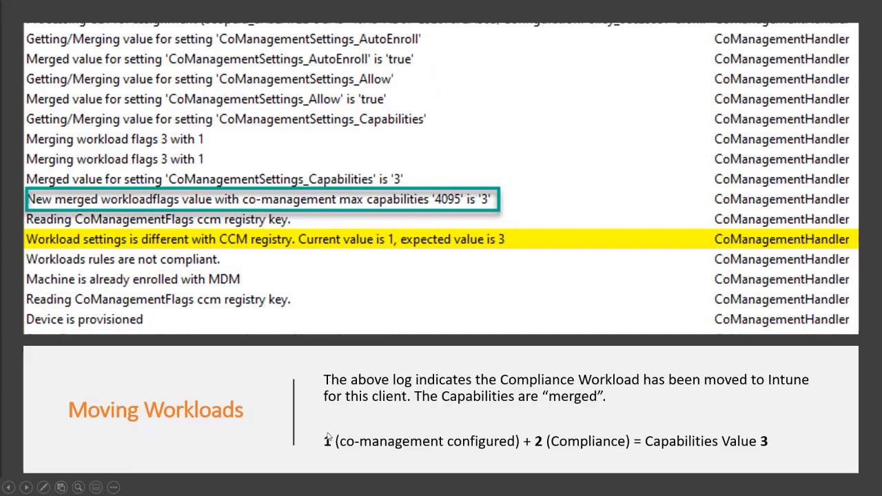
mouse_move(344, 428)
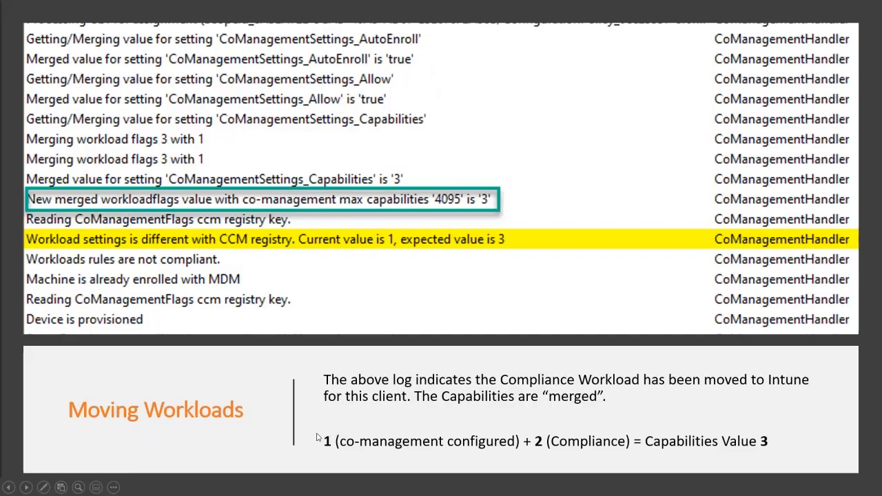
mouse_move(369, 456)
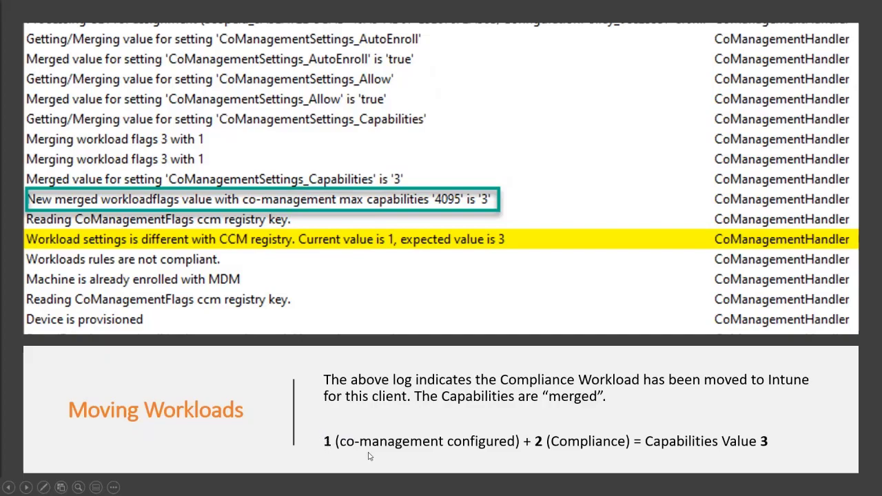
mouse_move(333, 449)
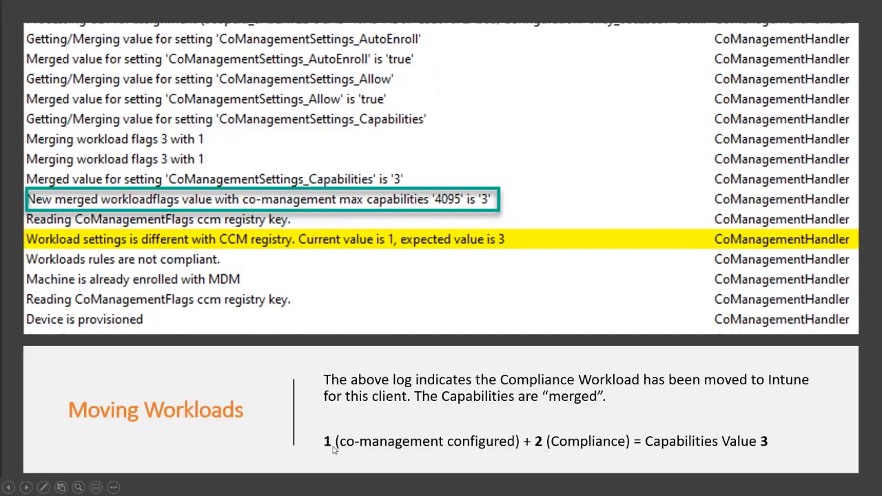
mouse_move(343, 448)
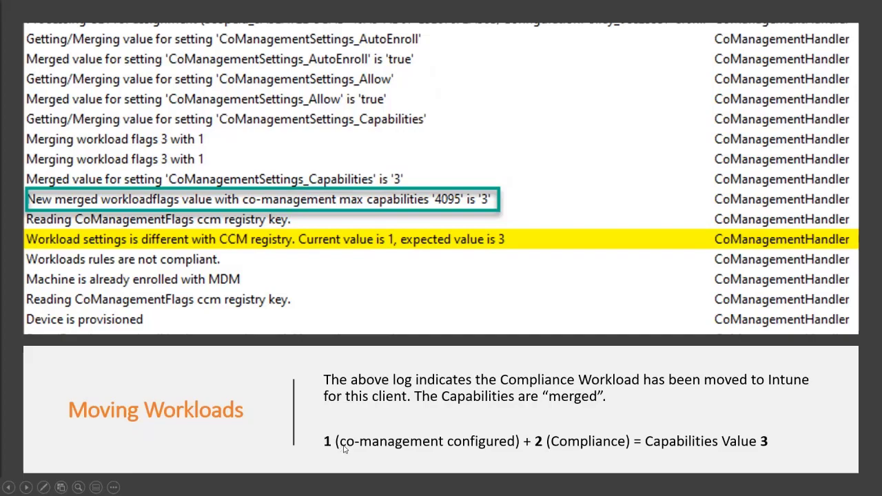
mouse_move(113, 325)
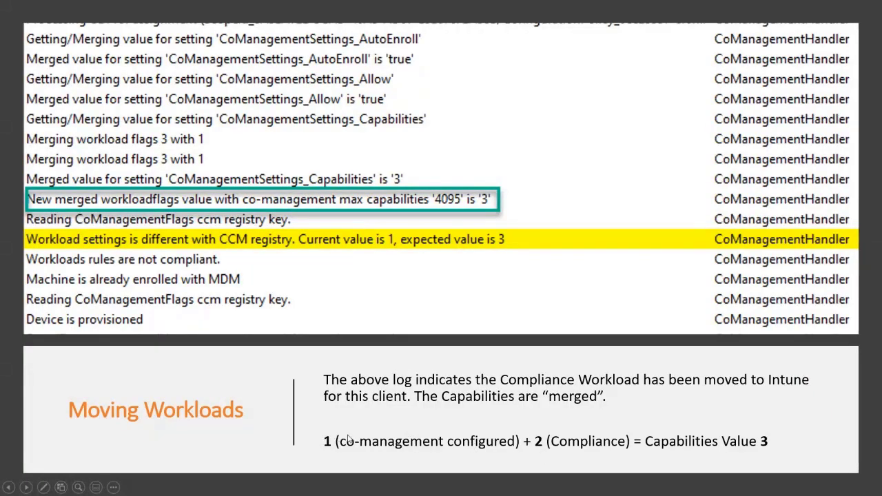
mouse_move(768, 448)
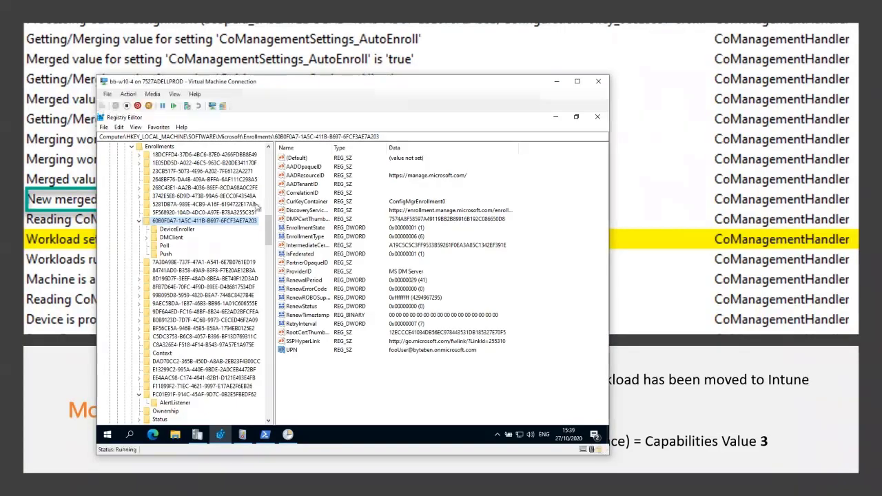
Step: Search devices for 'bb' and add BB-W10-4 to Co-mgmt - Compliance Policies
left_click(597, 116)
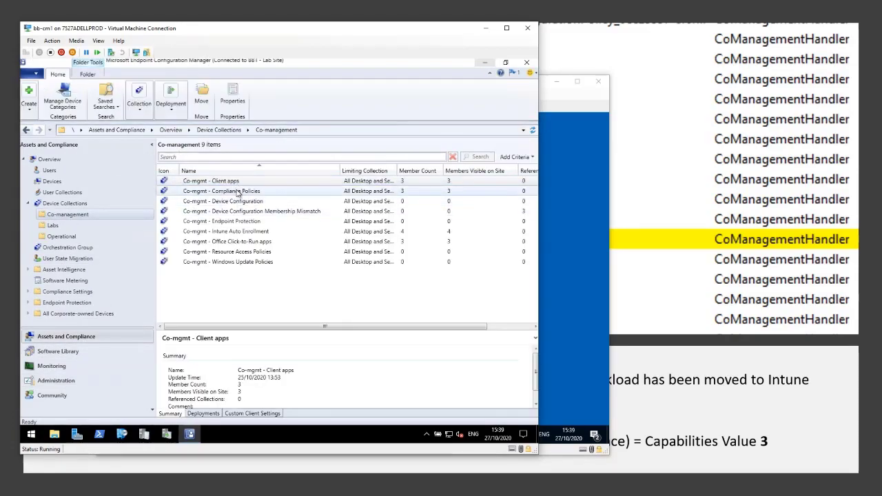
left_click(222, 191)
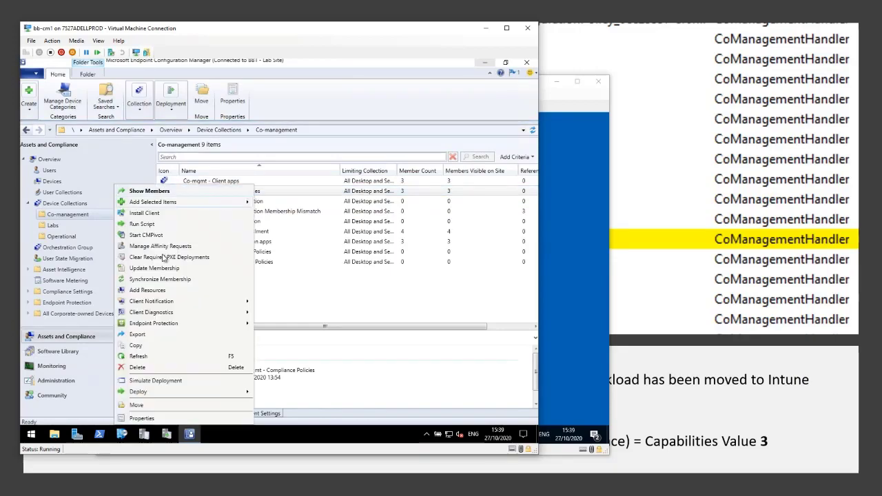
left_click(147, 290)
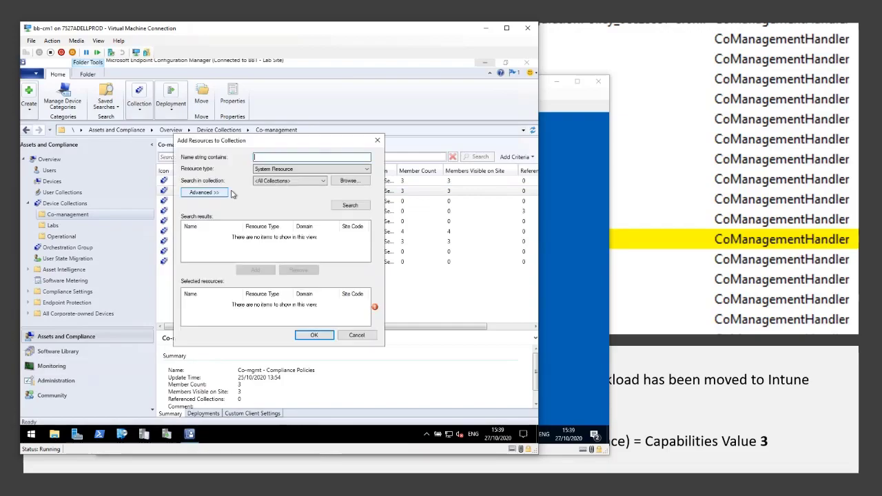
type("bb")
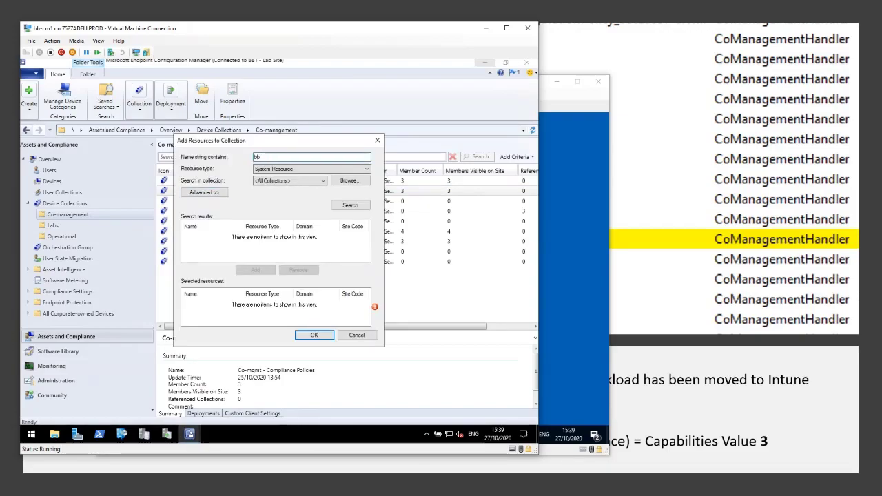
left_click(350, 204)
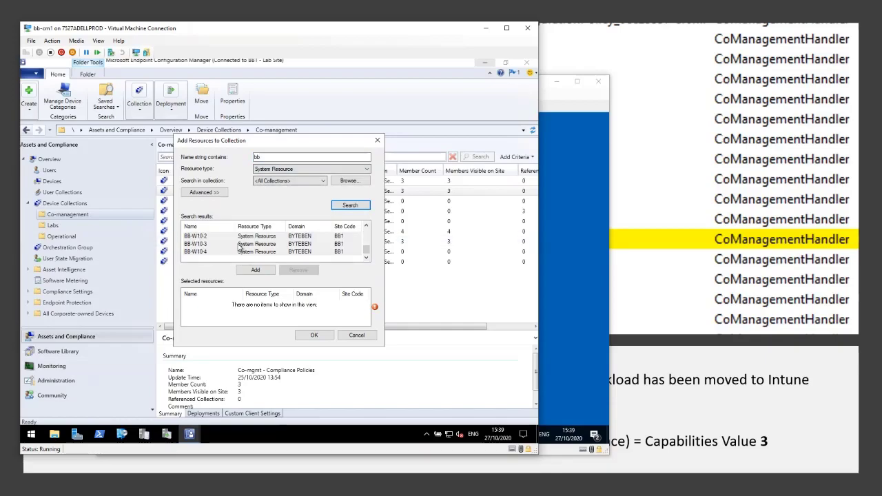
left_click(255, 269)
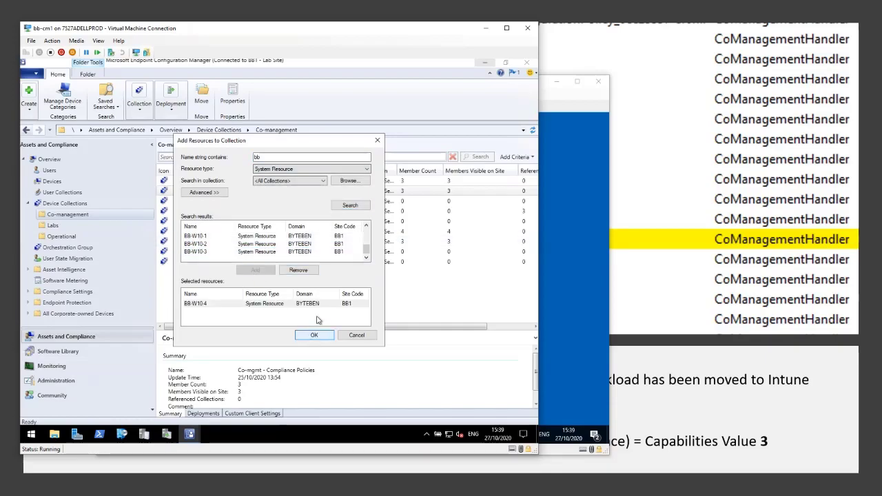
left_click(315, 335)
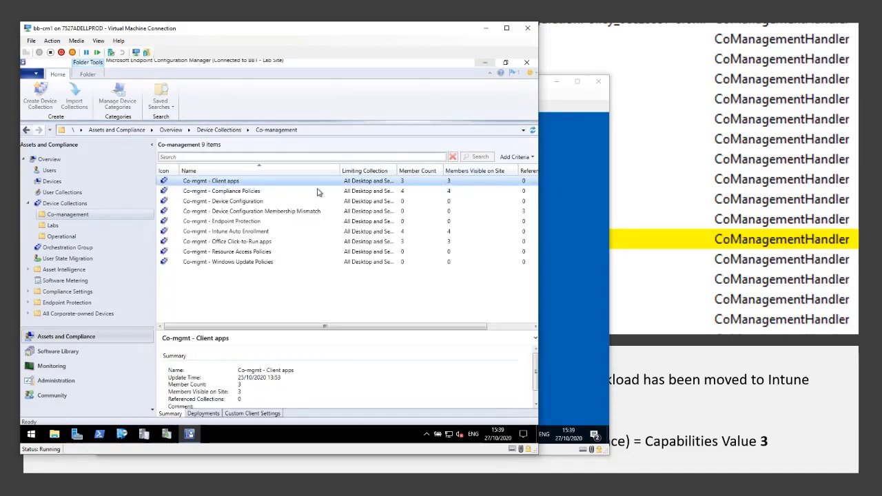
Step: On BB-W10-4, view the client's Actions tab, then reopen properties to confirm capabilities read 3
left_click(221, 191)
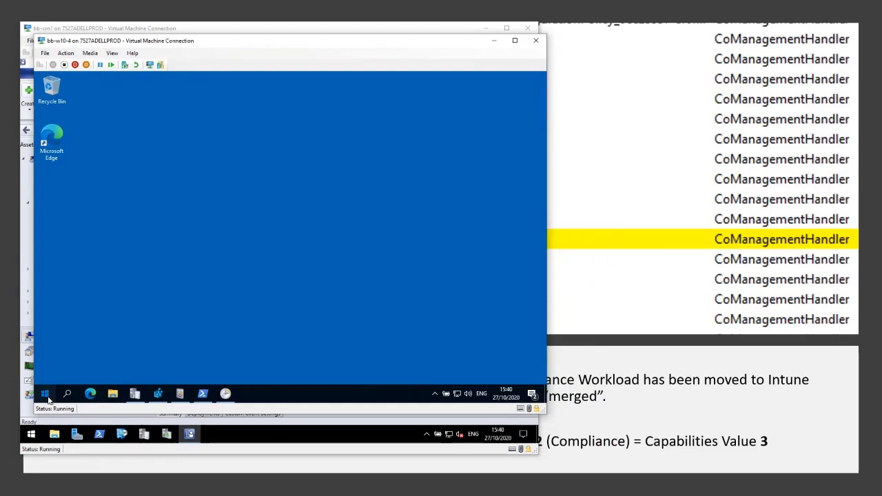
mouse_move(142, 141)
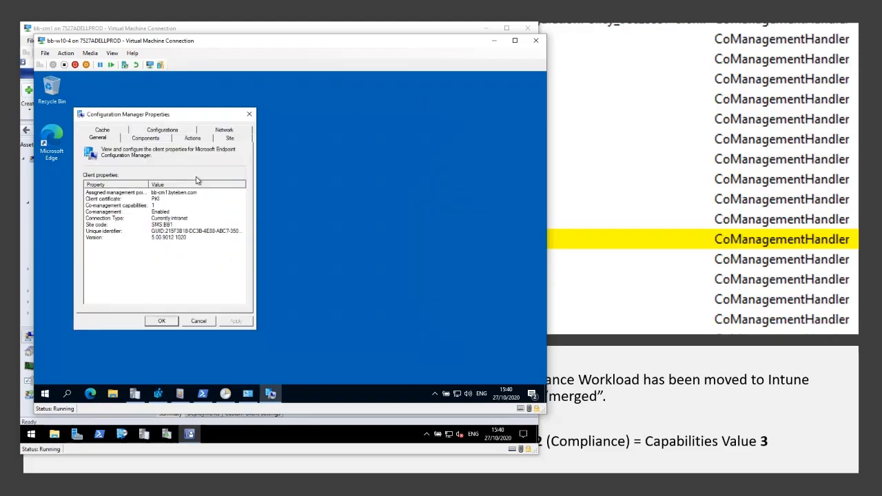
left_click(192, 137)
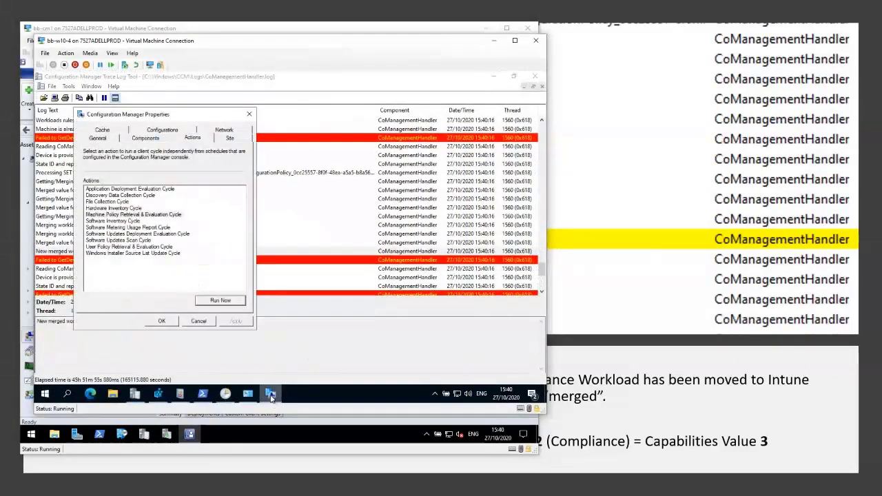
left_click(97, 137)
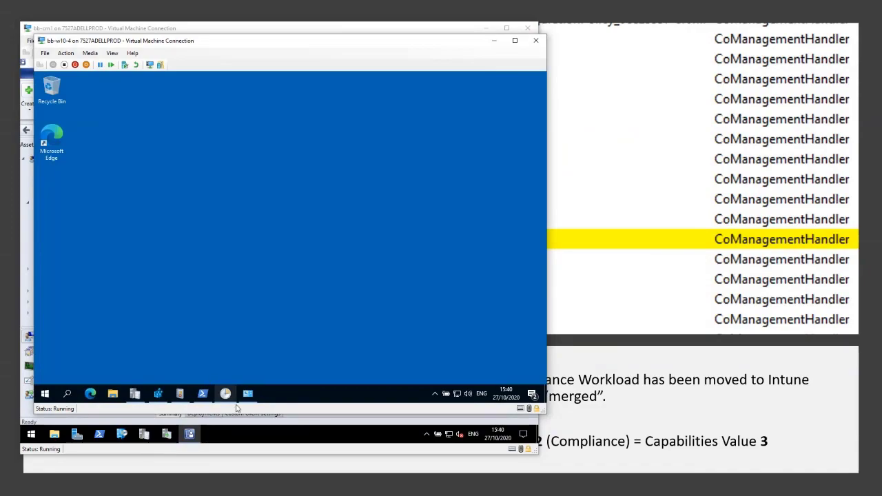
left_click(247, 393)
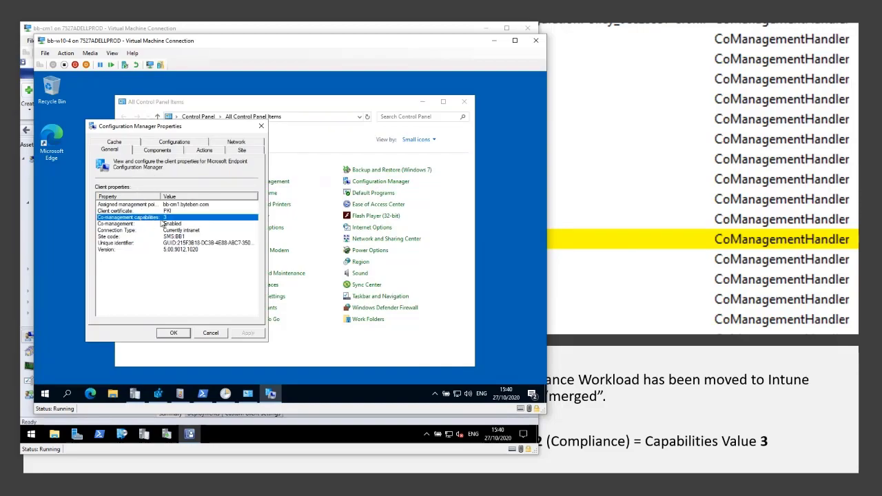
mouse_move(169, 224)
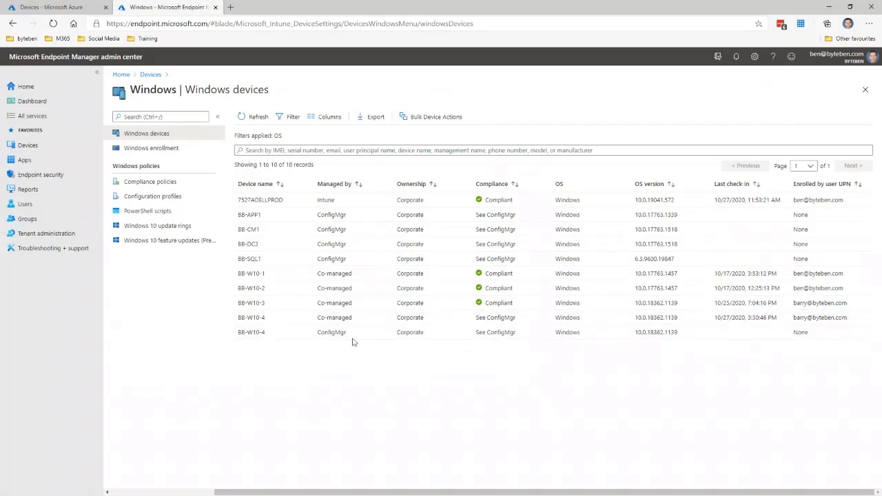
mouse_move(293, 385)
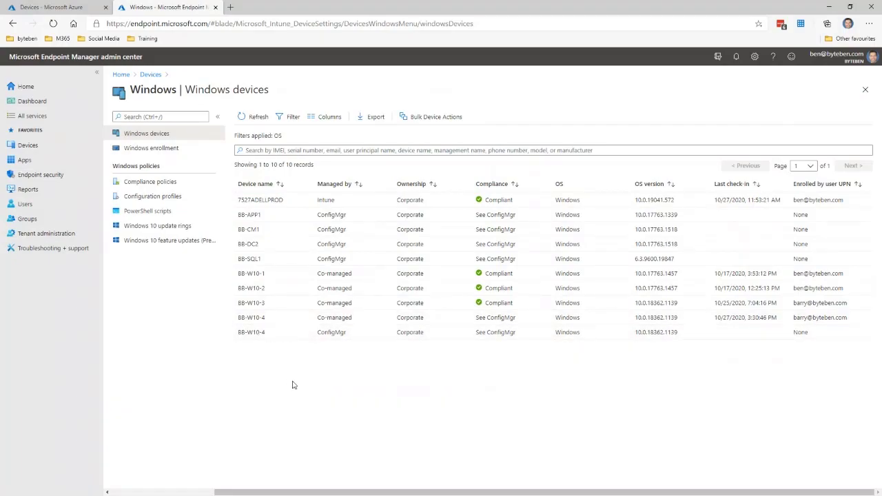
Step: Refresh the Windows devices list and open BB-W10-4's device overview
left_click(253, 117)
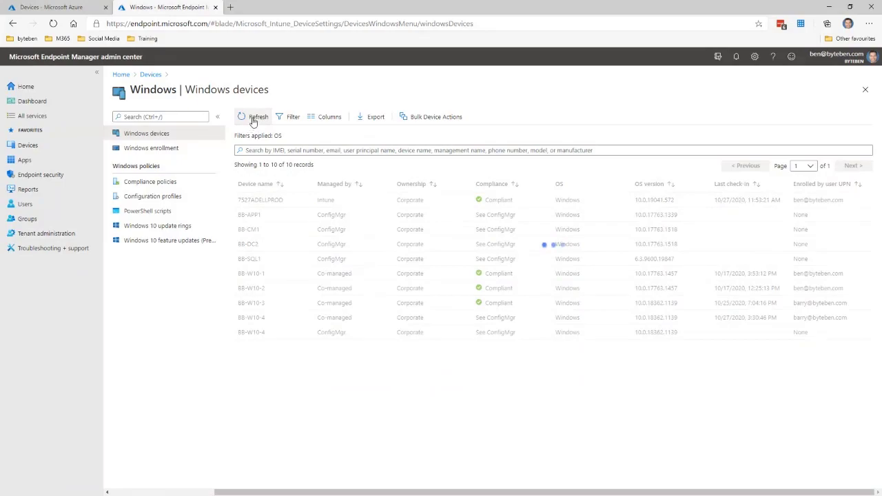
left_click(253, 116)
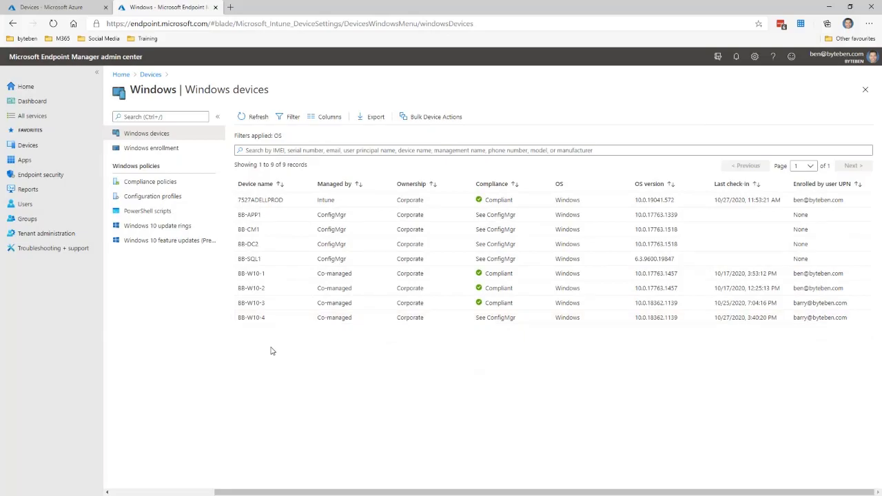
mouse_move(239, 331)
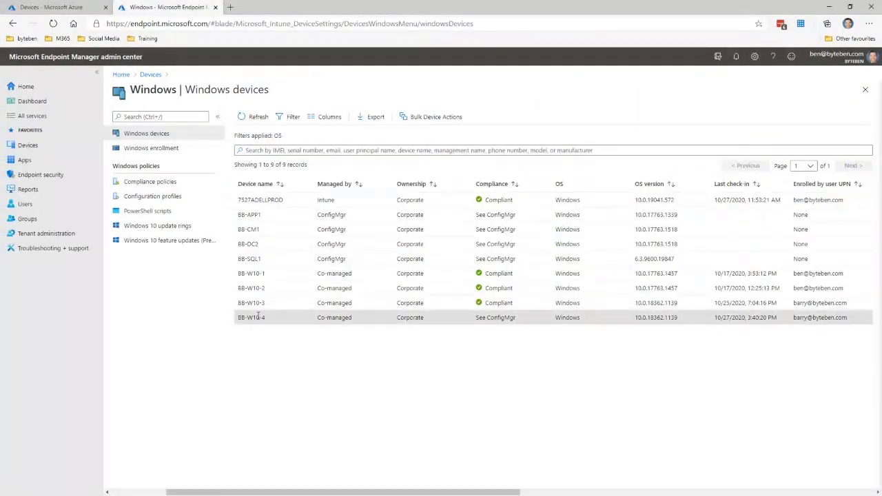
left_click(251, 317)
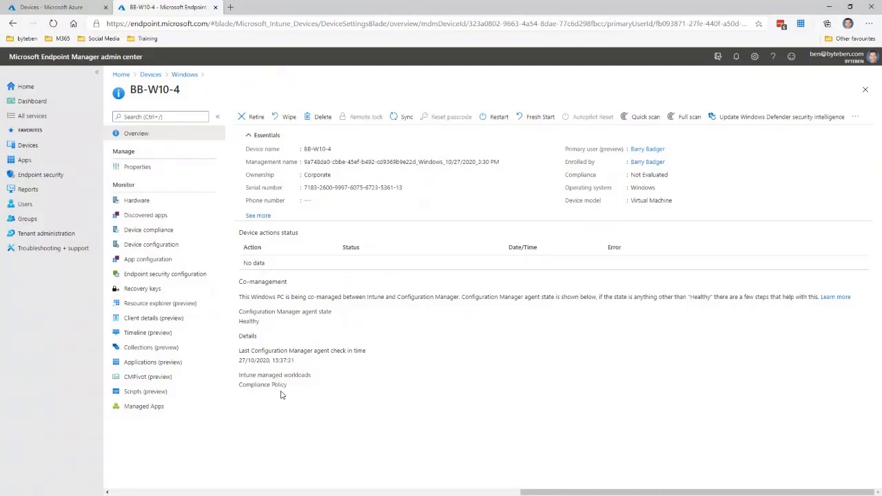
mouse_move(293, 390)
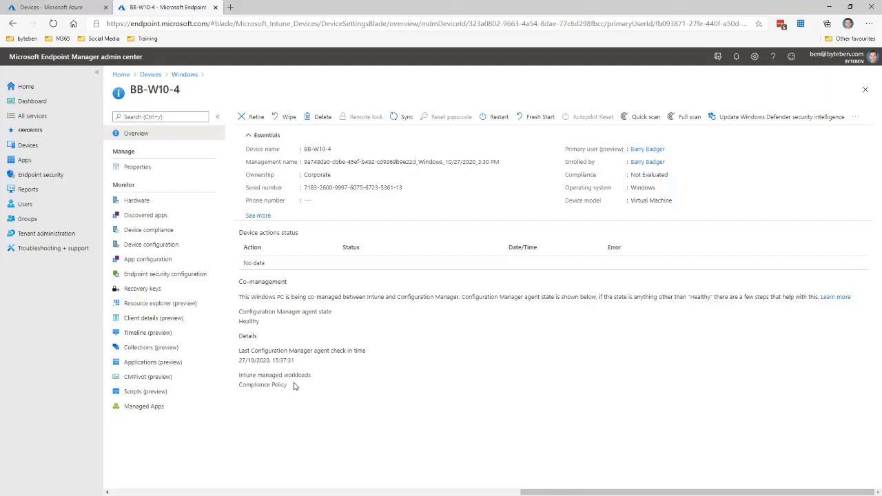
mouse_move(283, 401)
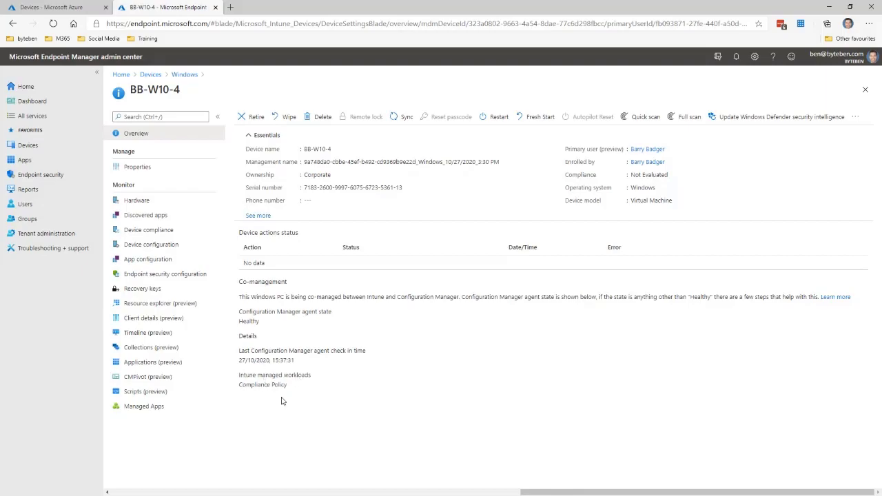